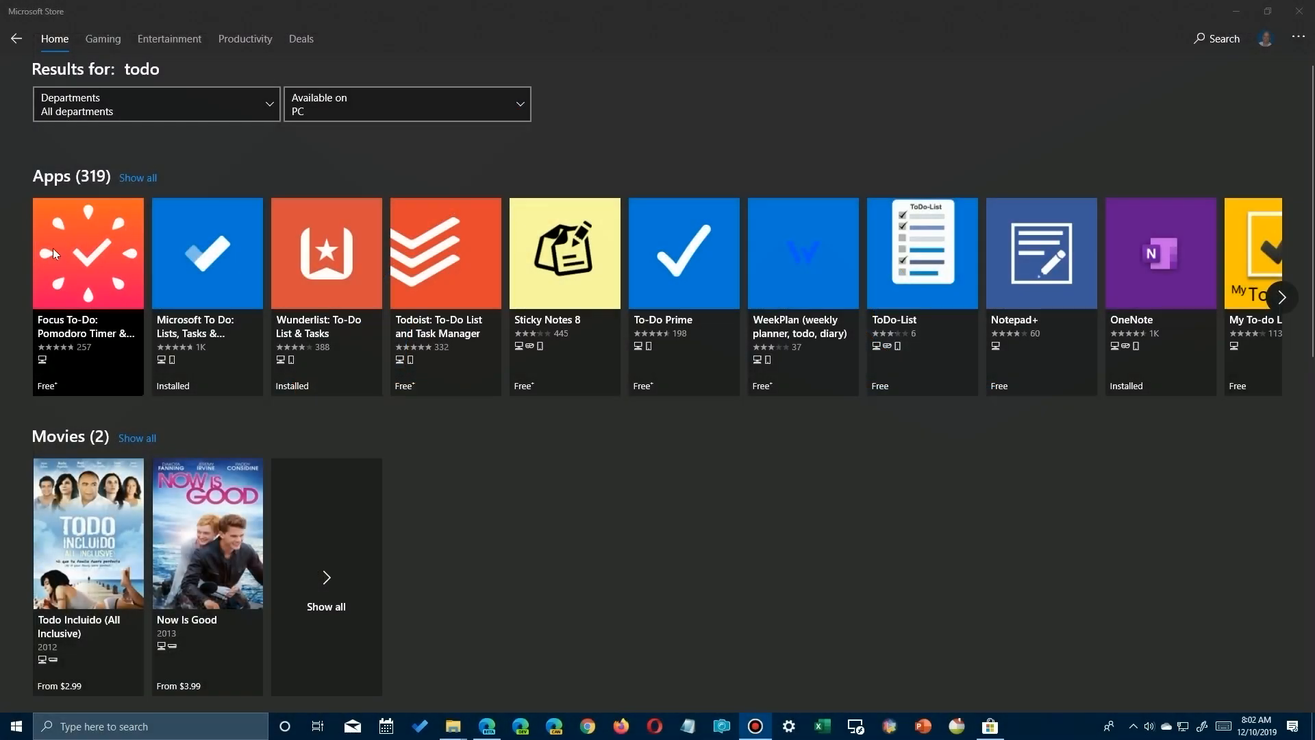
mouse_move(199, 339)
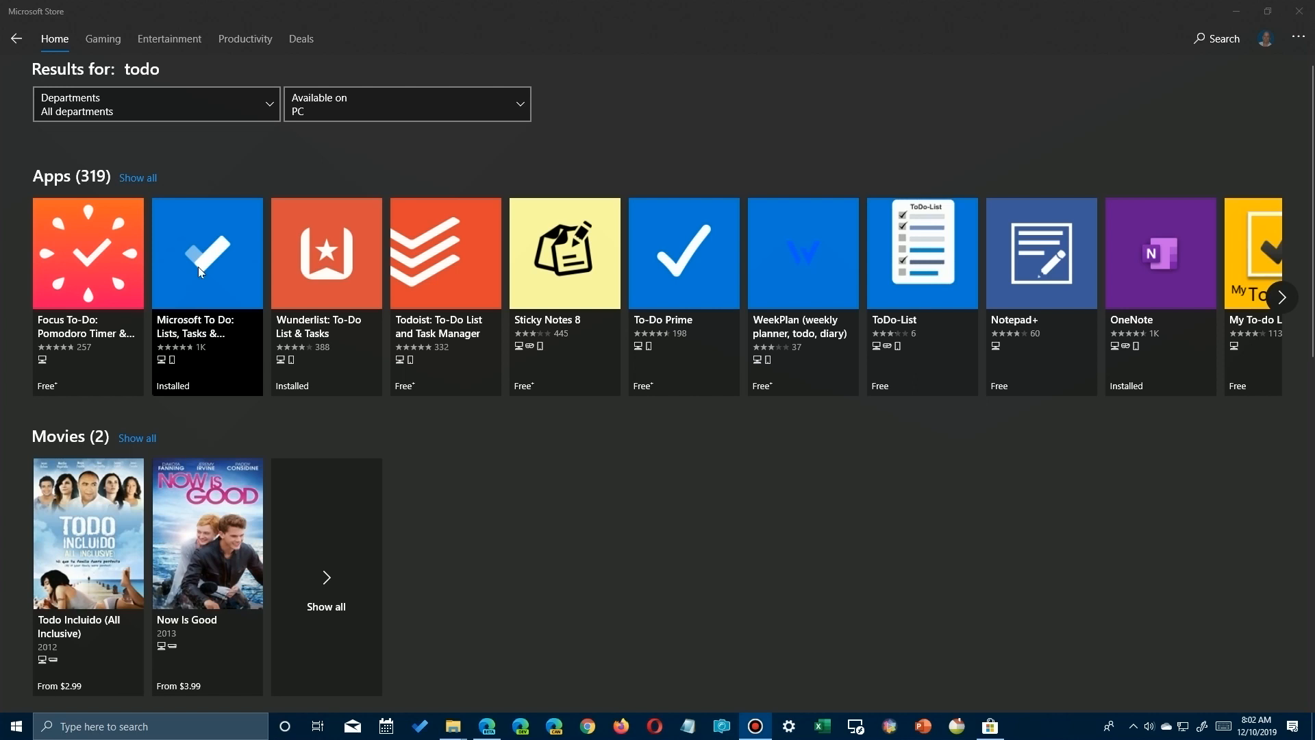
mouse_move(331, 269)
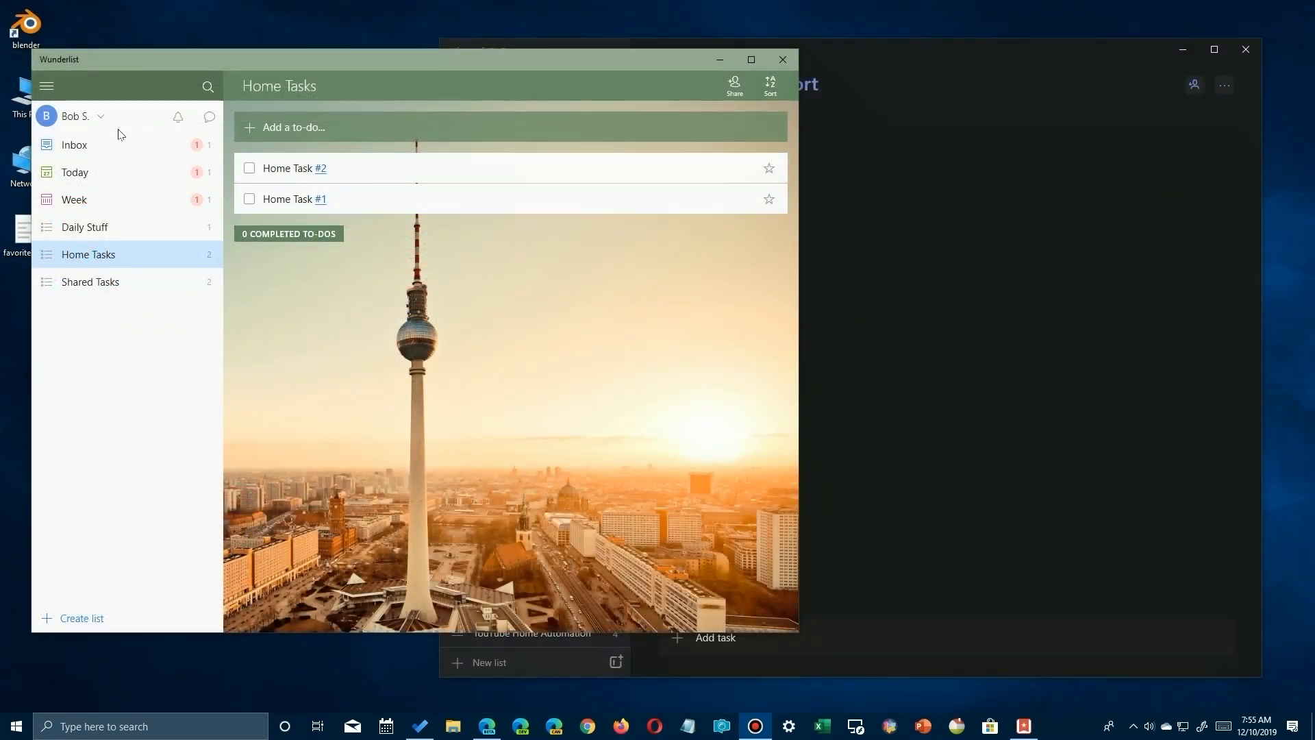
mouse_move(115, 167)
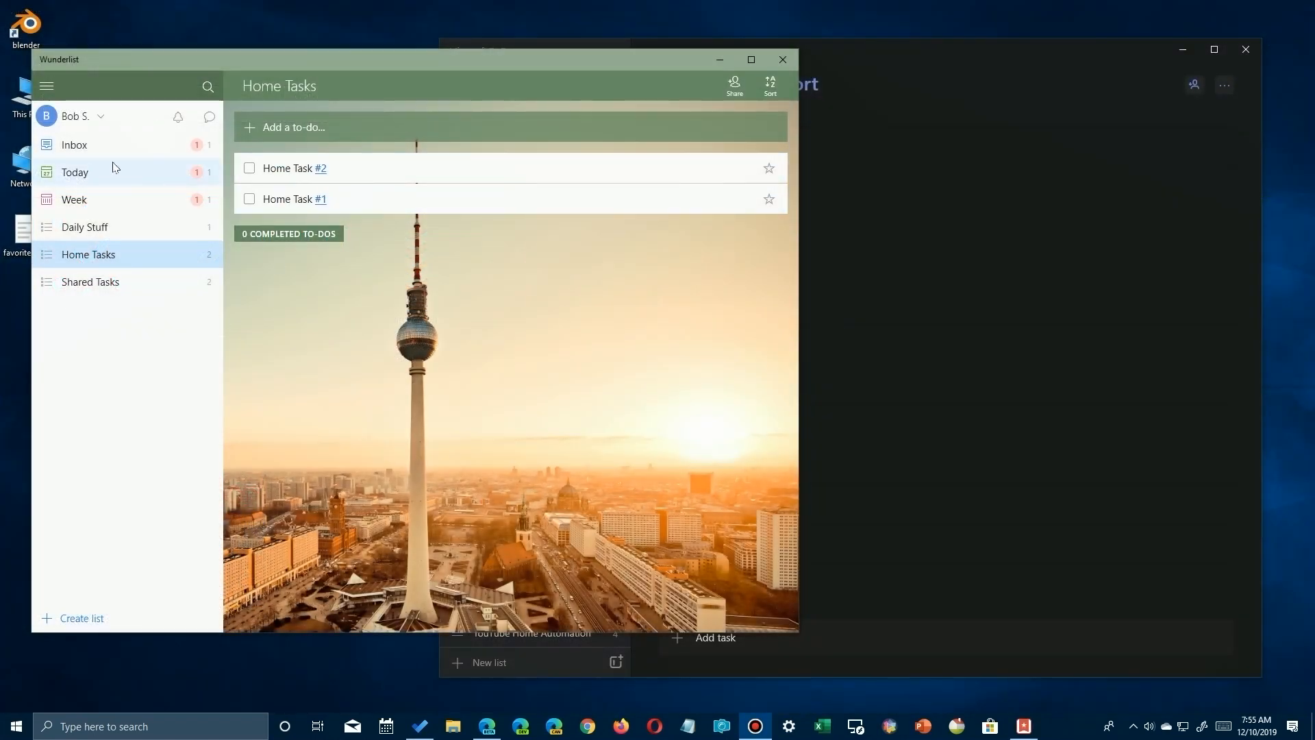
mouse_move(66, 258)
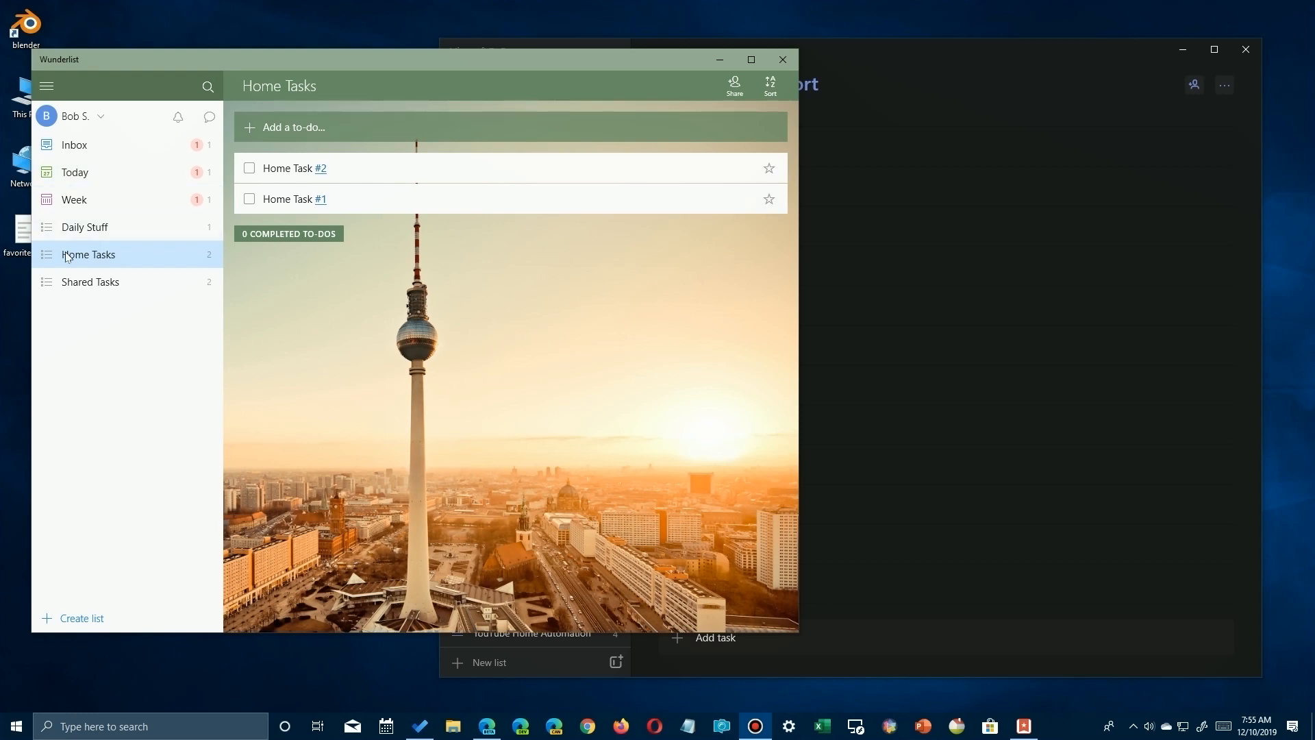
mouse_move(108, 285)
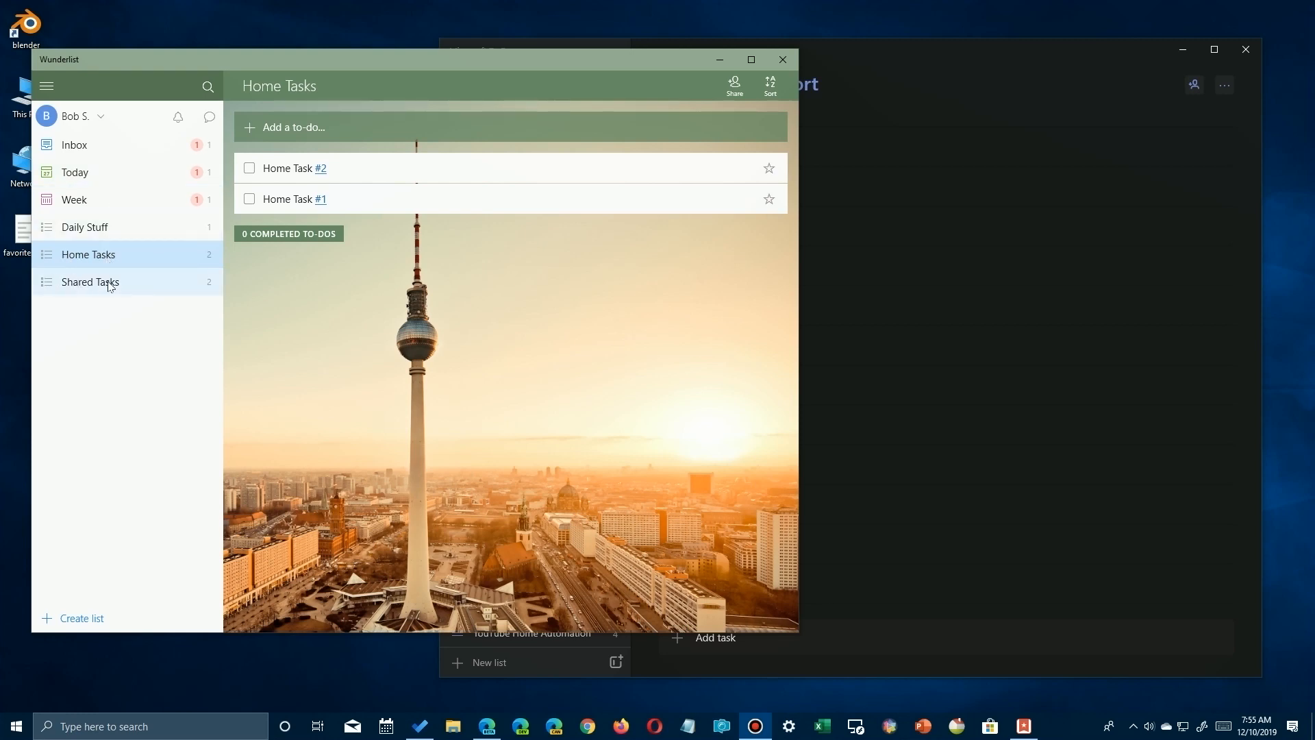
mouse_move(134, 291)
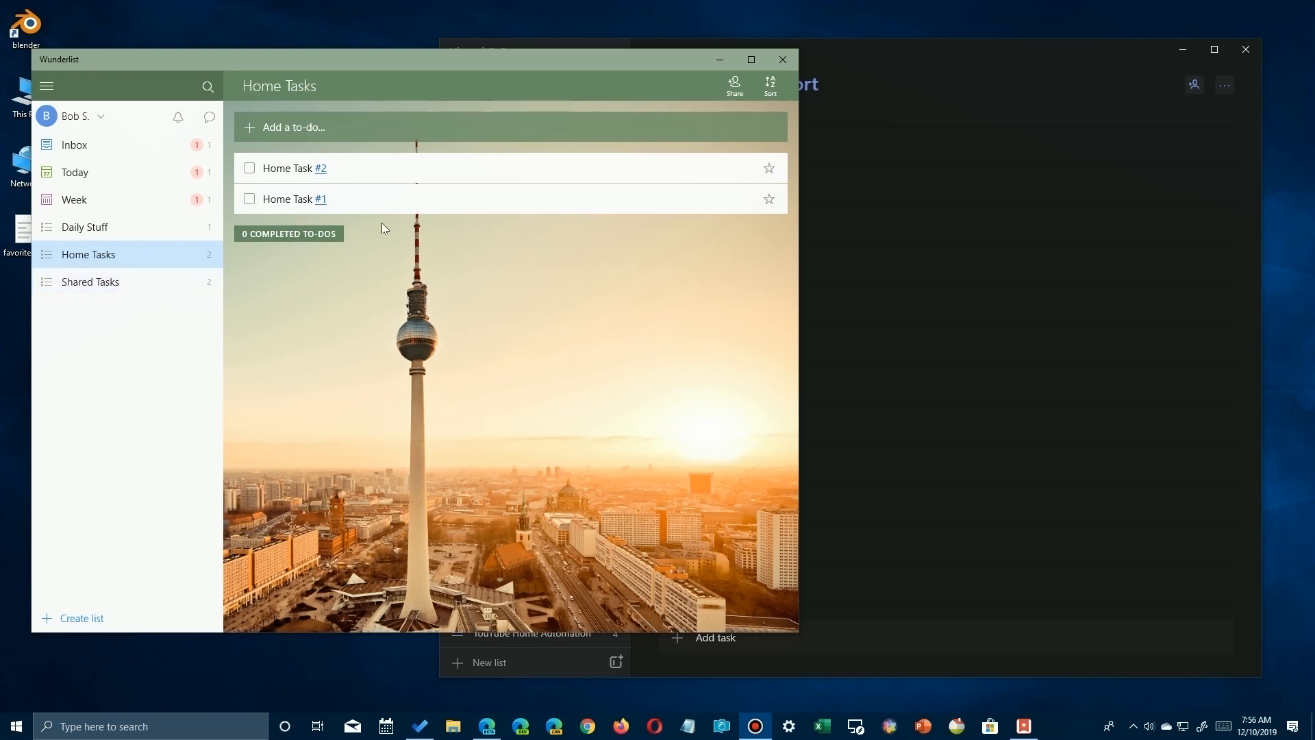
Open Wunderlist's Shared Tasks list to view its two to-dos
left_click(90, 282)
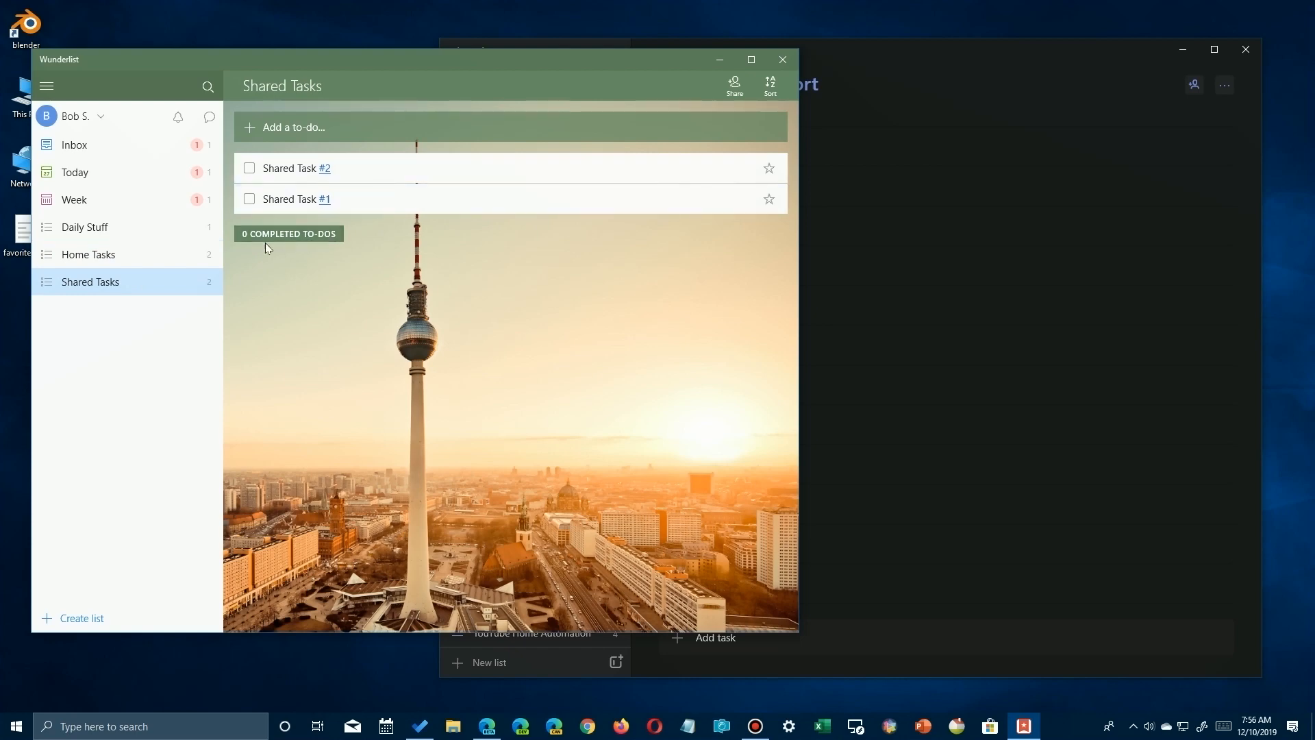
mouse_move(346, 266)
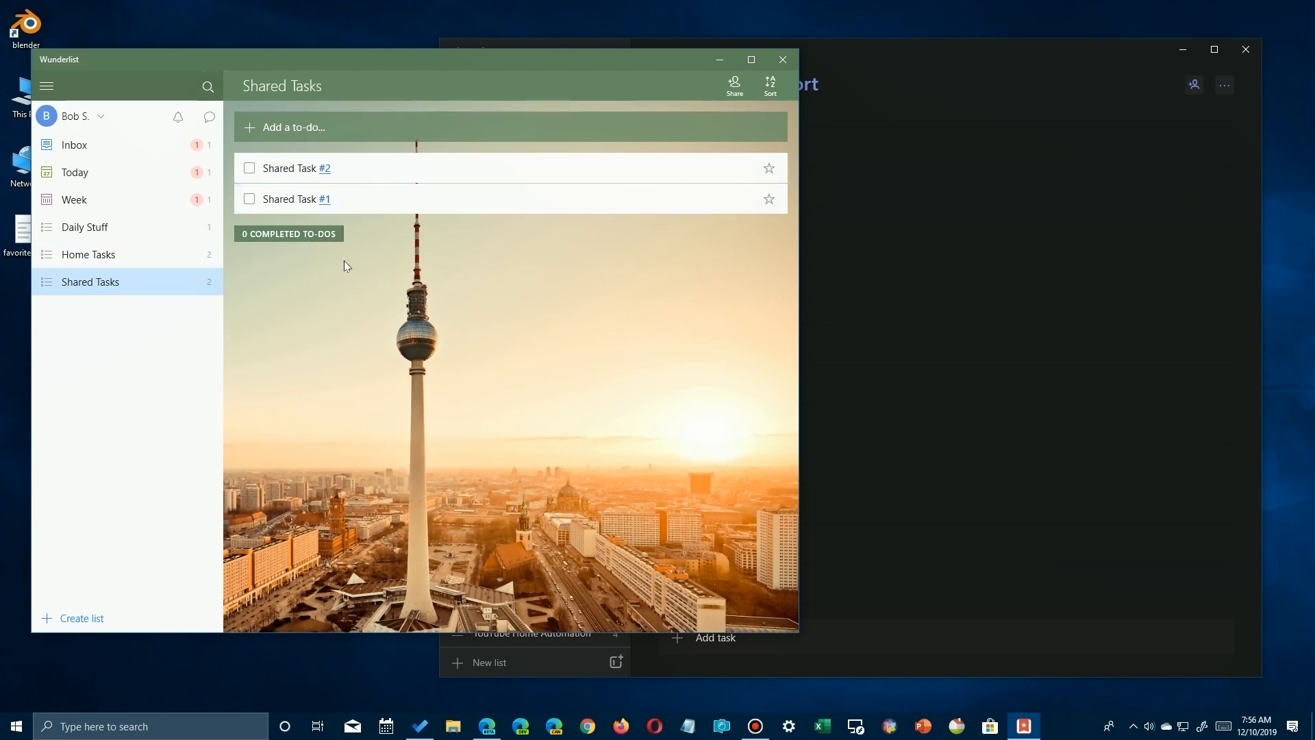
left_click(419, 726)
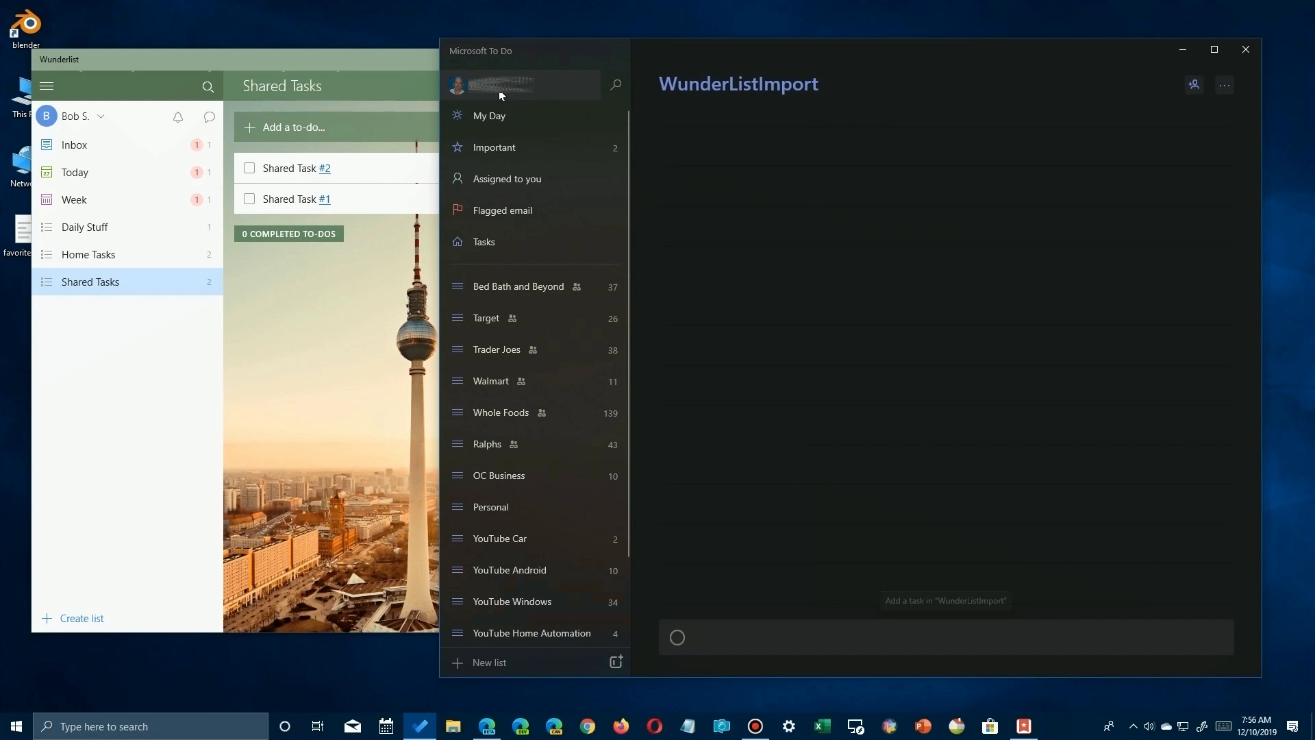
Open Microsoft To Do Settings from the account menu
left_click(501, 84)
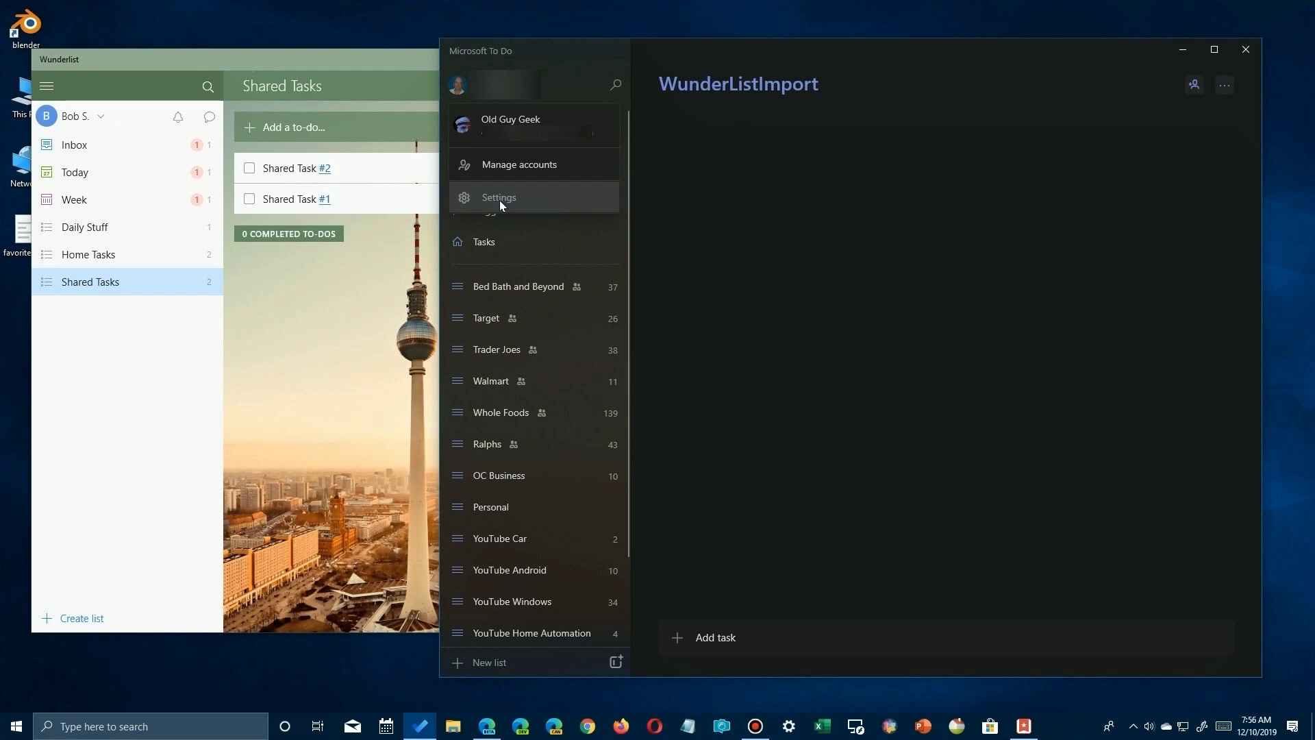
left_click(499, 197)
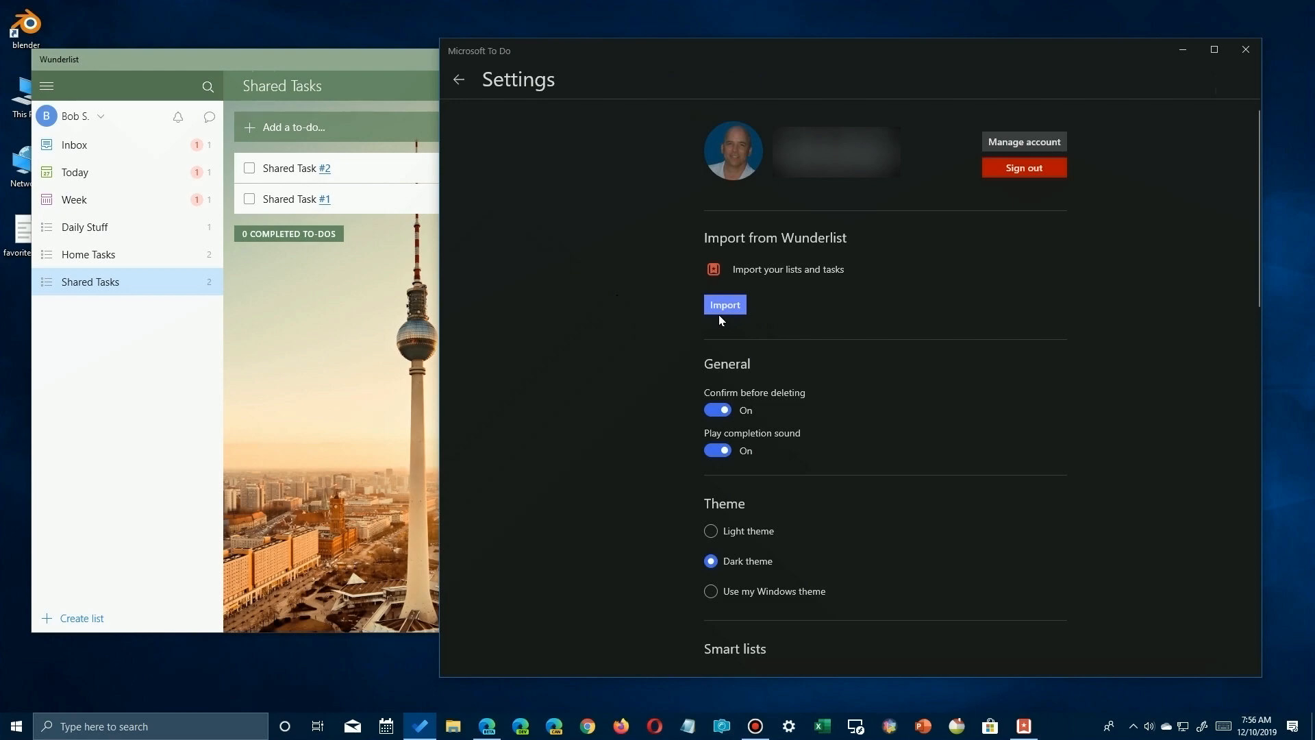
Import 4 lists and 6 tasks from Wunderlist after allowing access, then continue
left_click(725, 304)
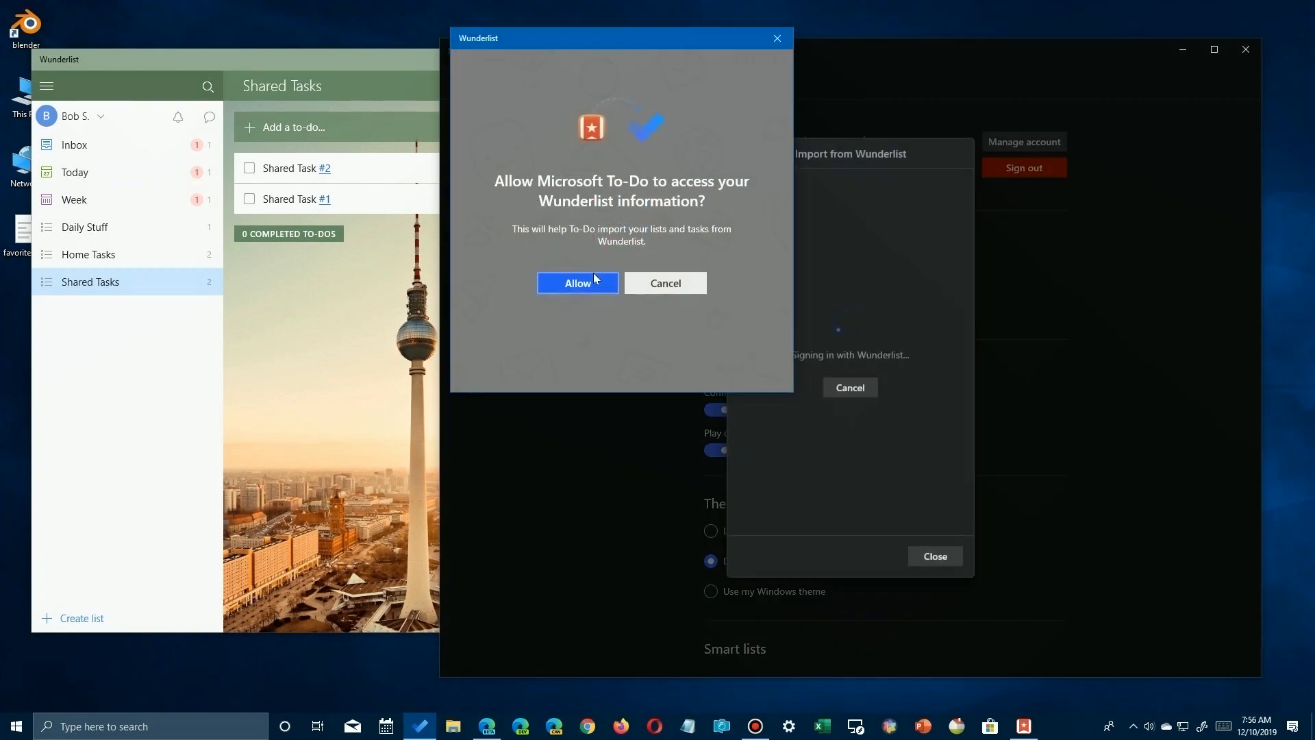
left_click(577, 283)
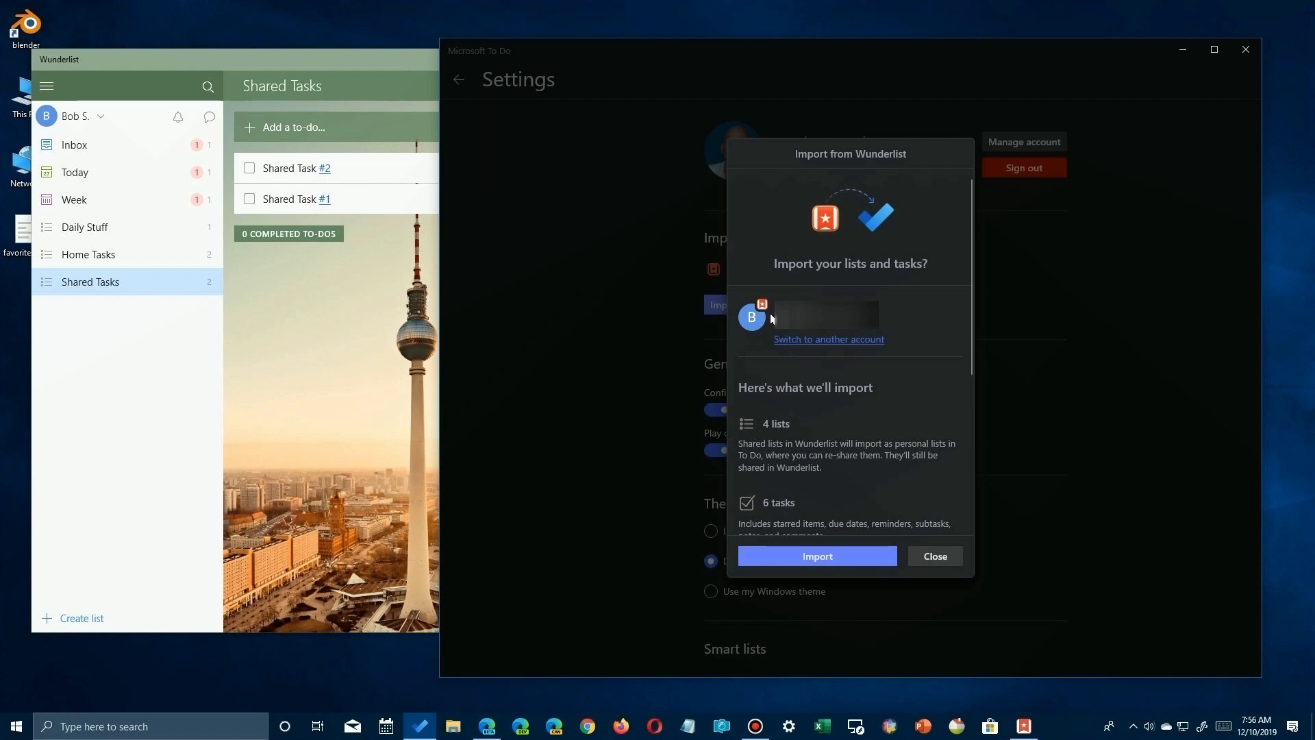
scroll("down", 3)
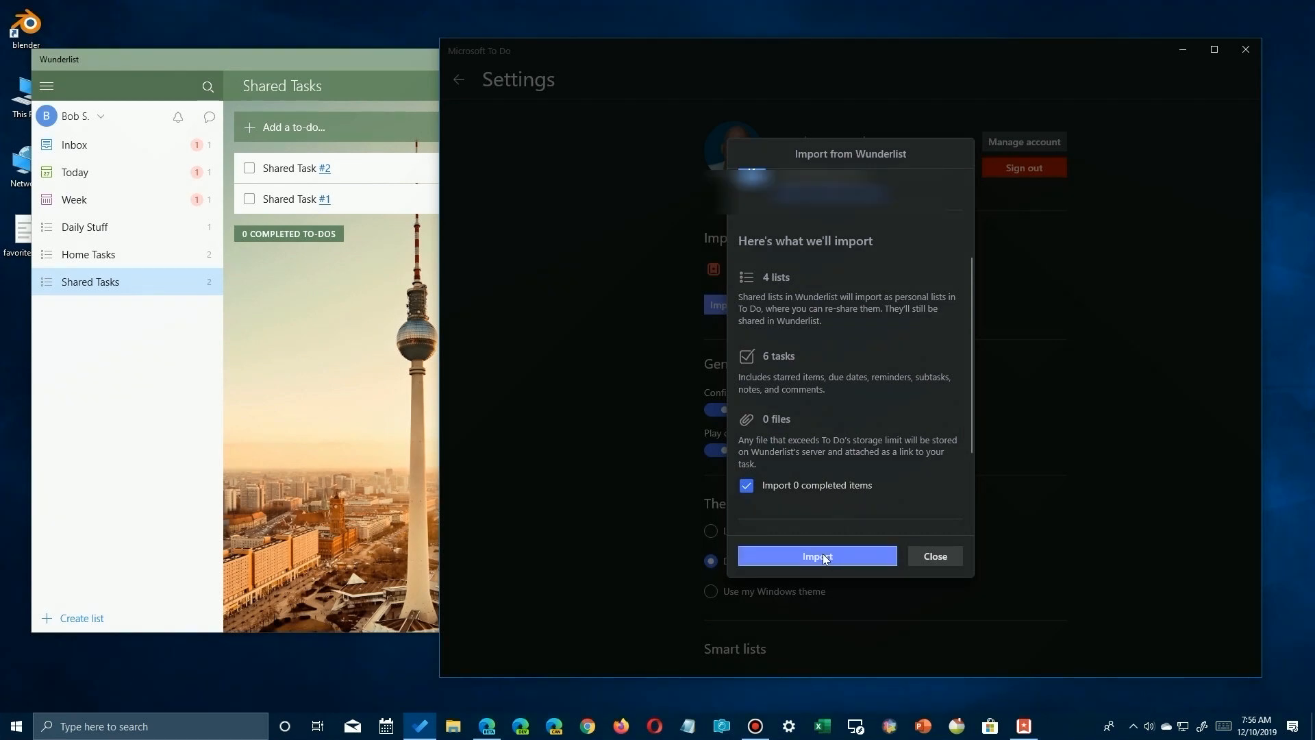
left_click(817, 556)
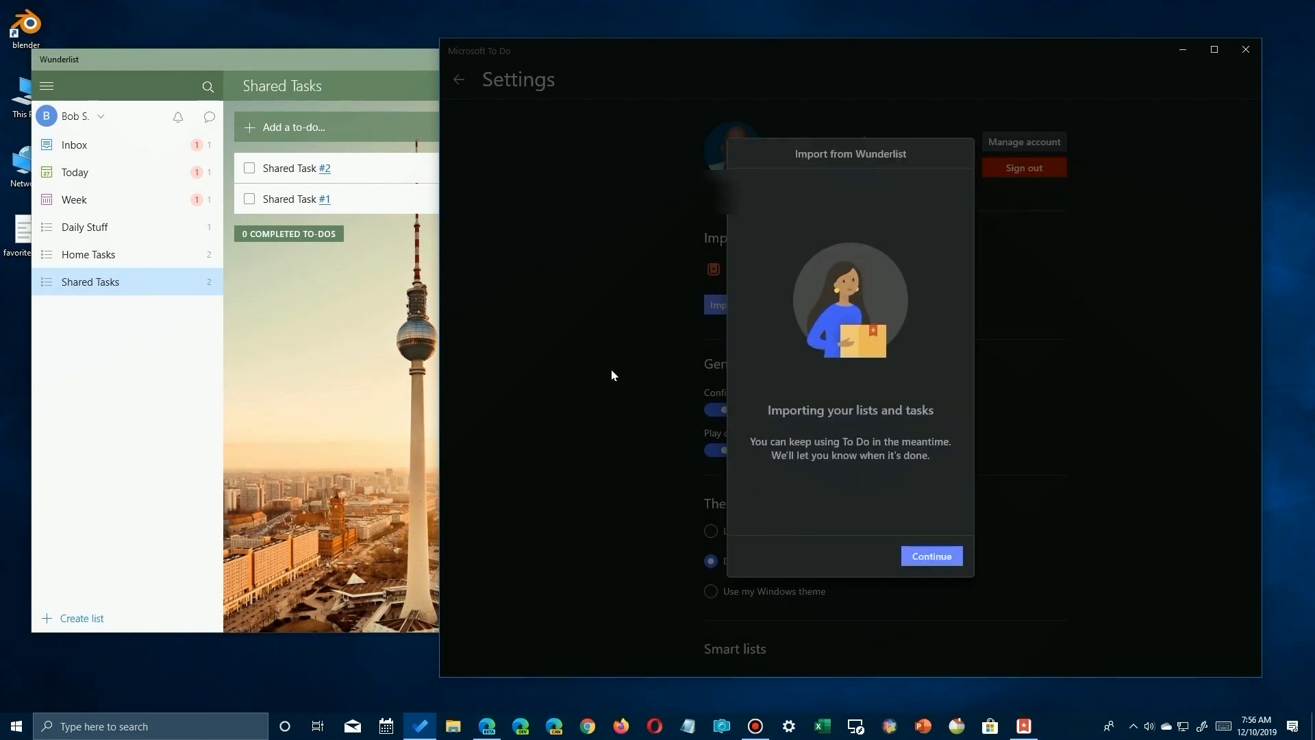
mouse_move(897, 500)
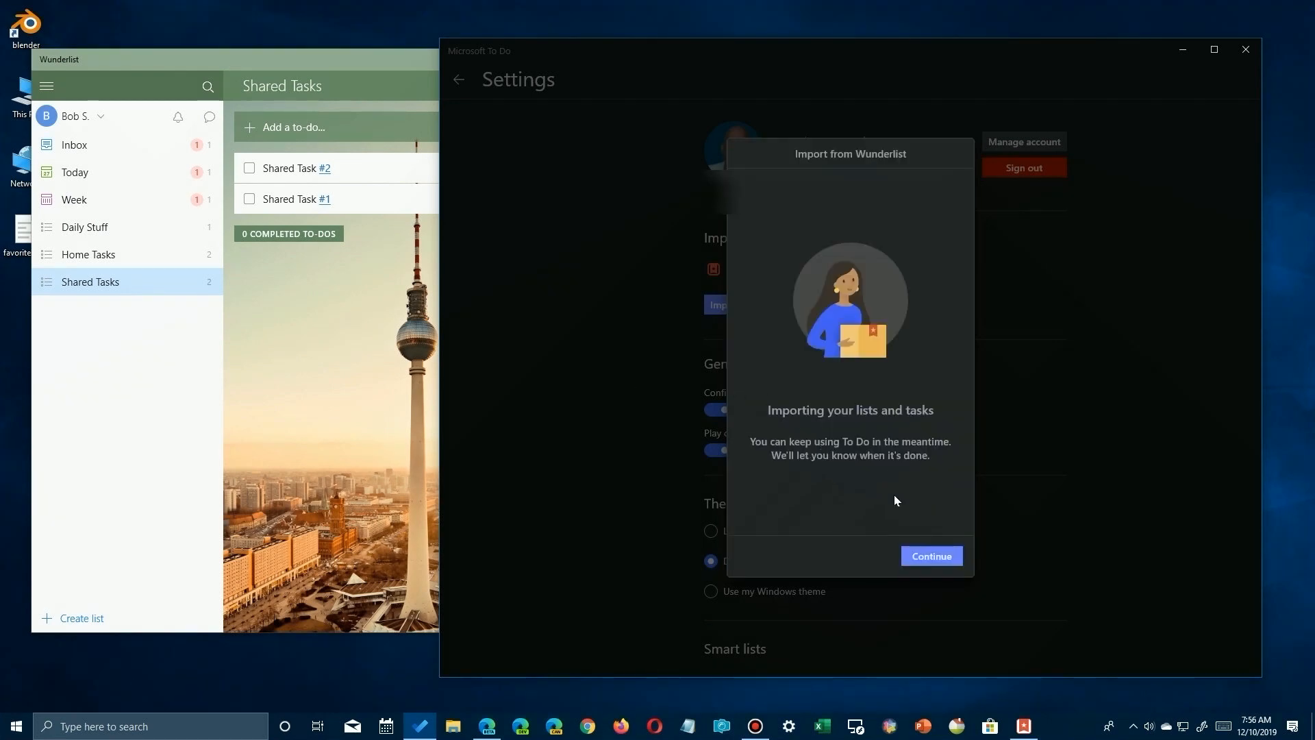
left_click(931, 555)
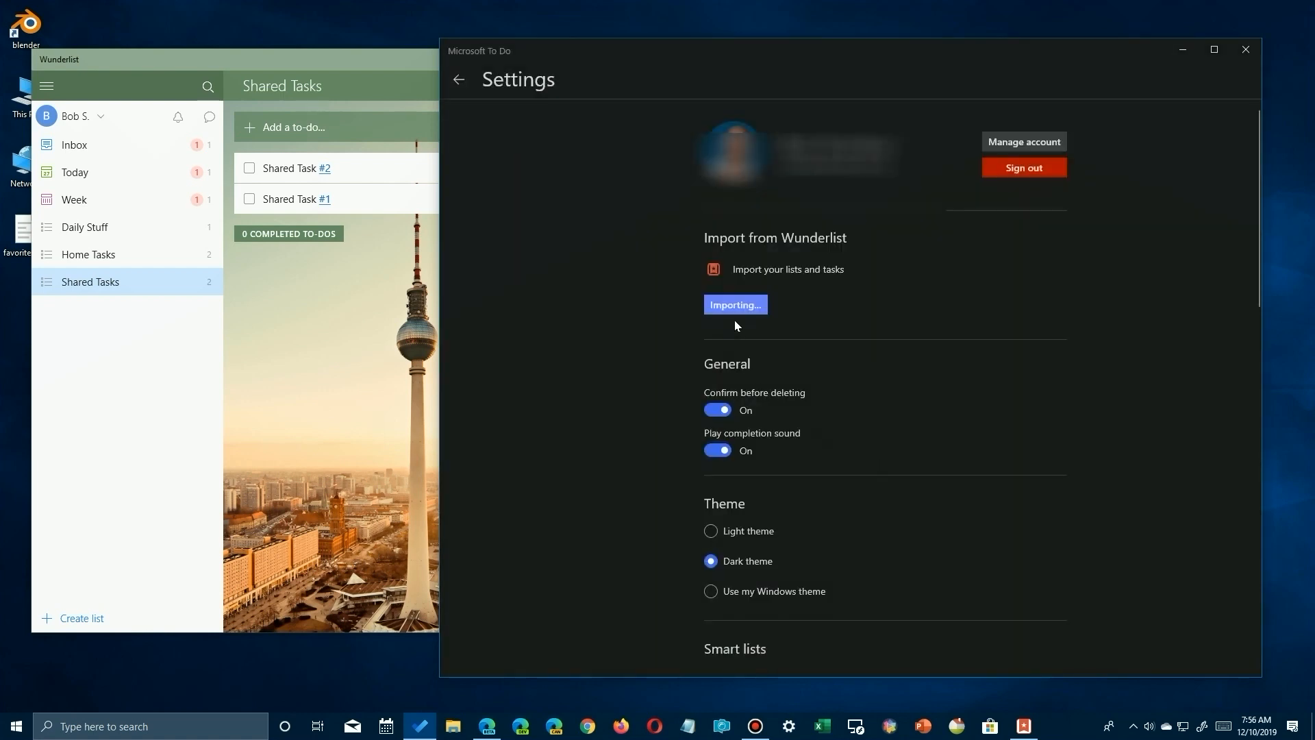
mouse_move(577, 302)
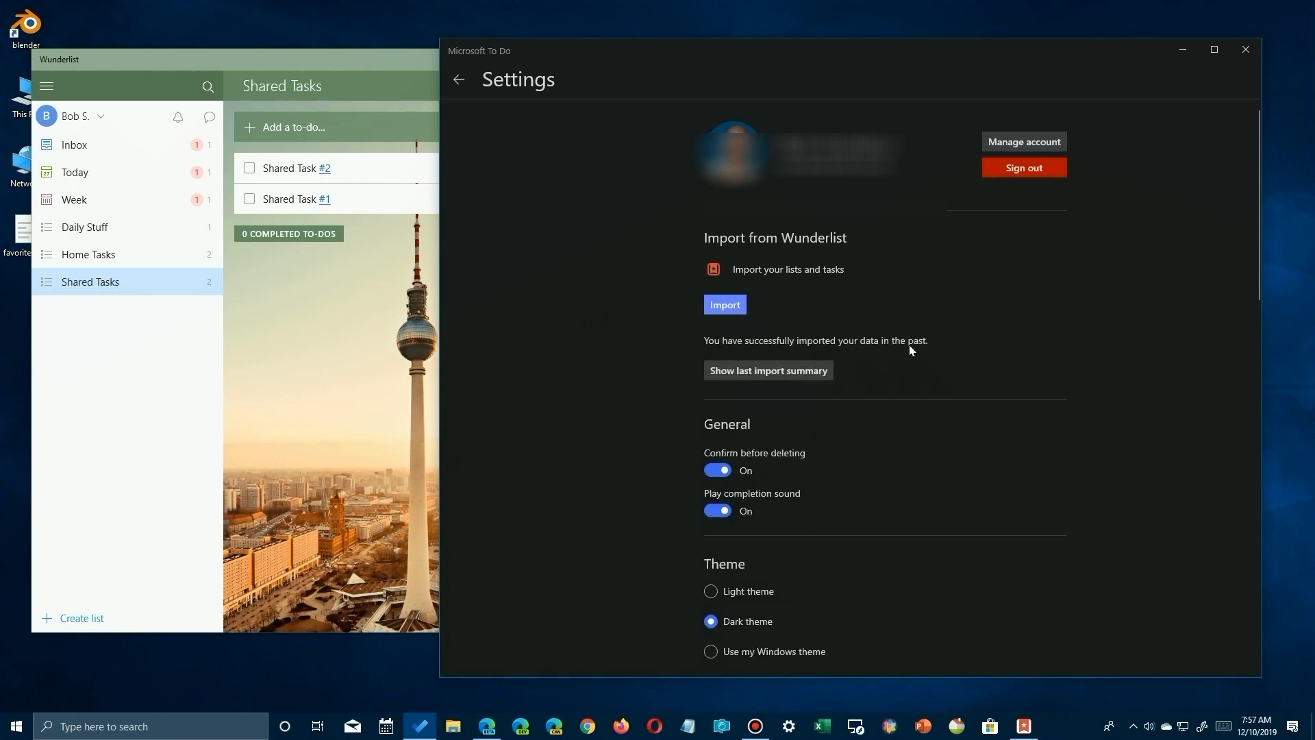
View the last import summary listing 4 lists, then close it
left_click(768, 370)
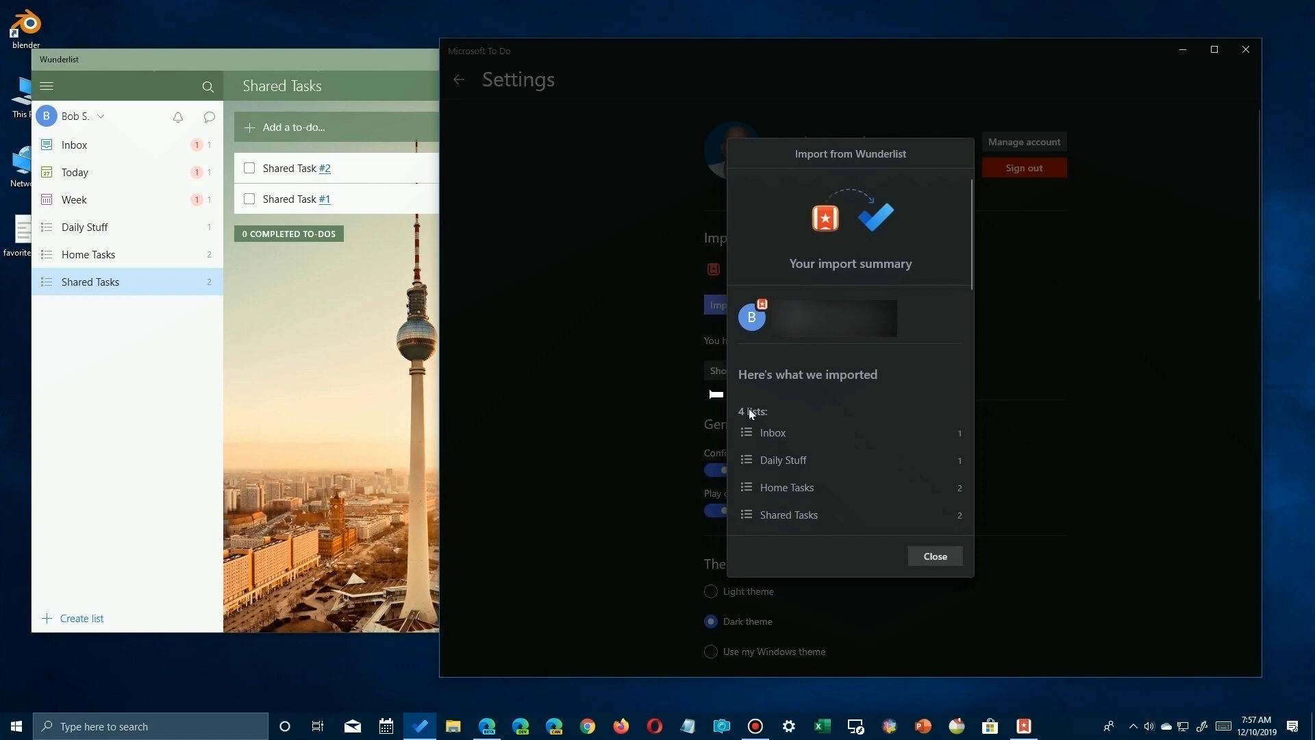
left_click(935, 556)
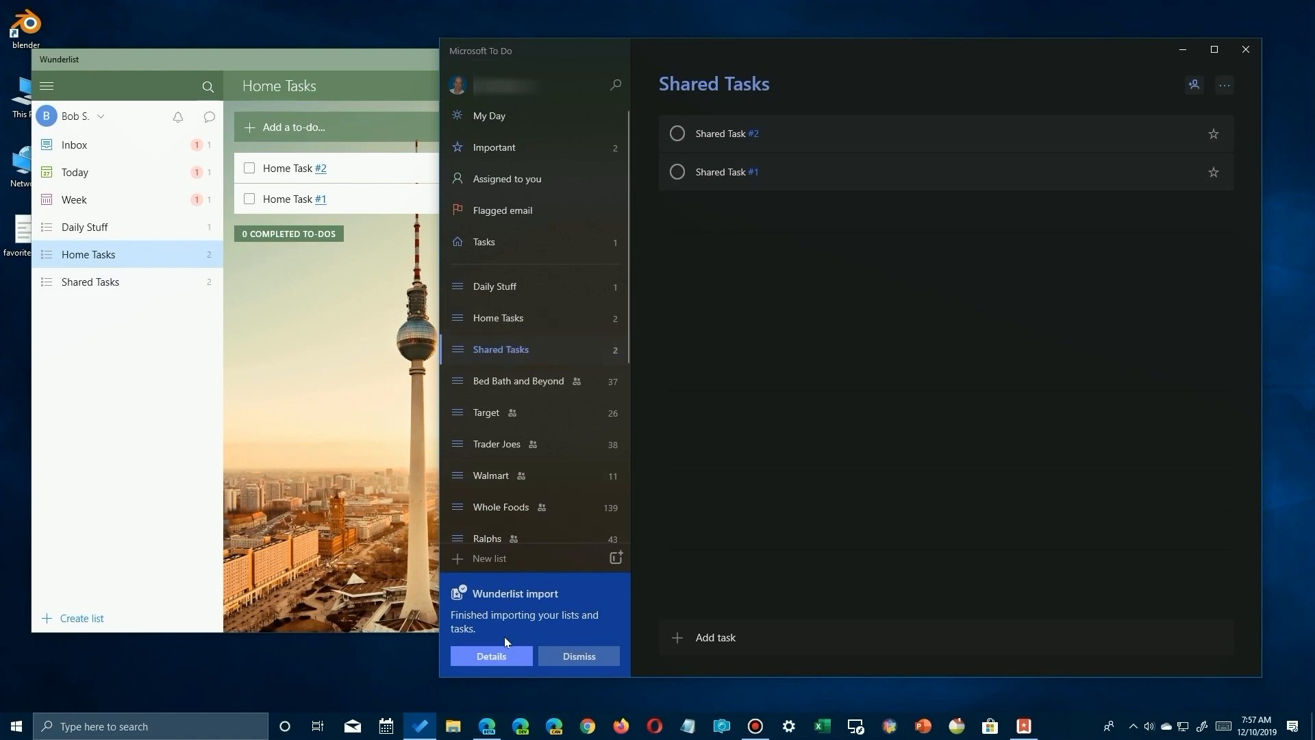
left_click(491, 656)
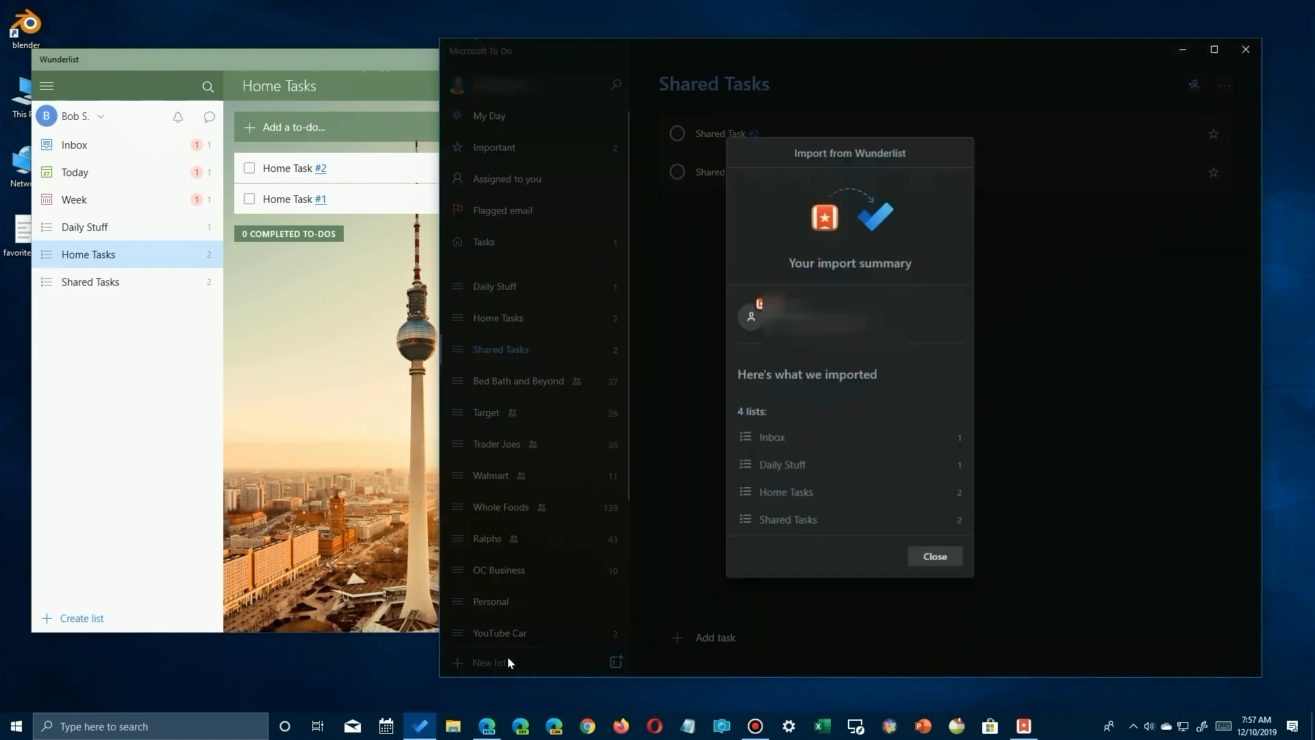
left_click(935, 556)
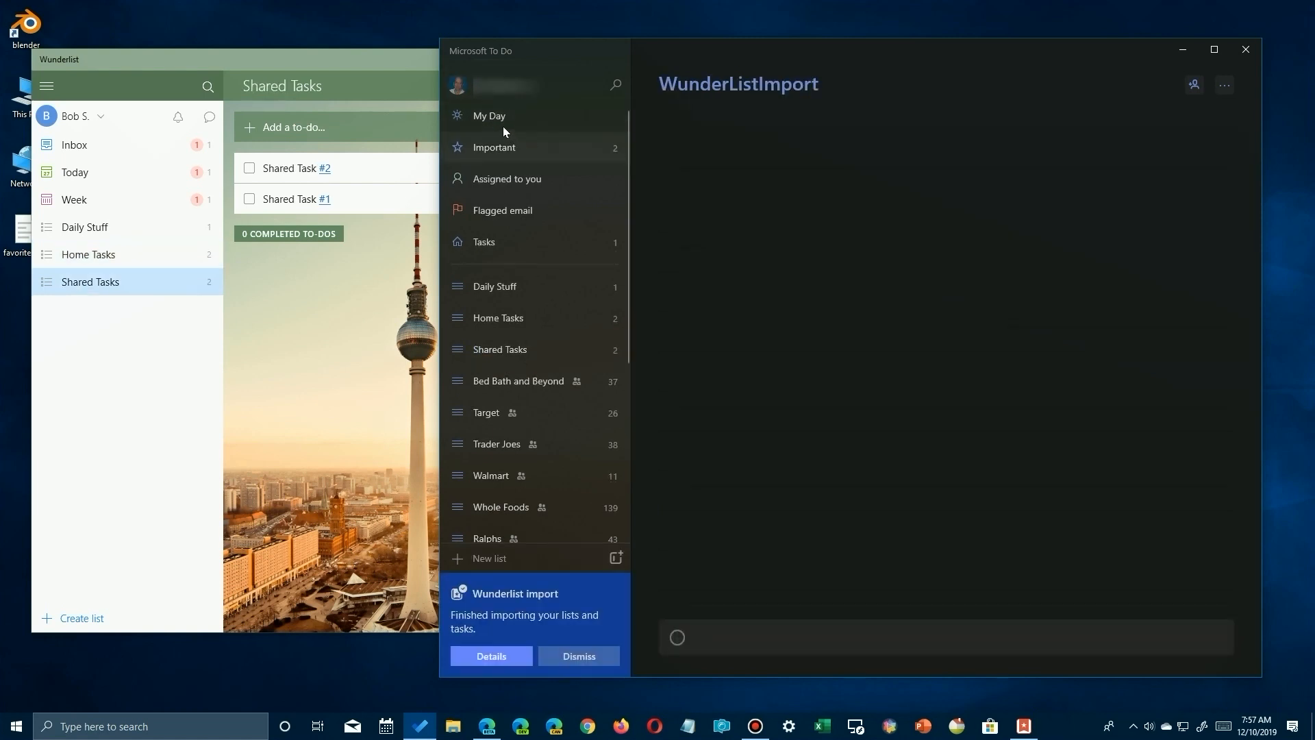
left_click(490, 116)
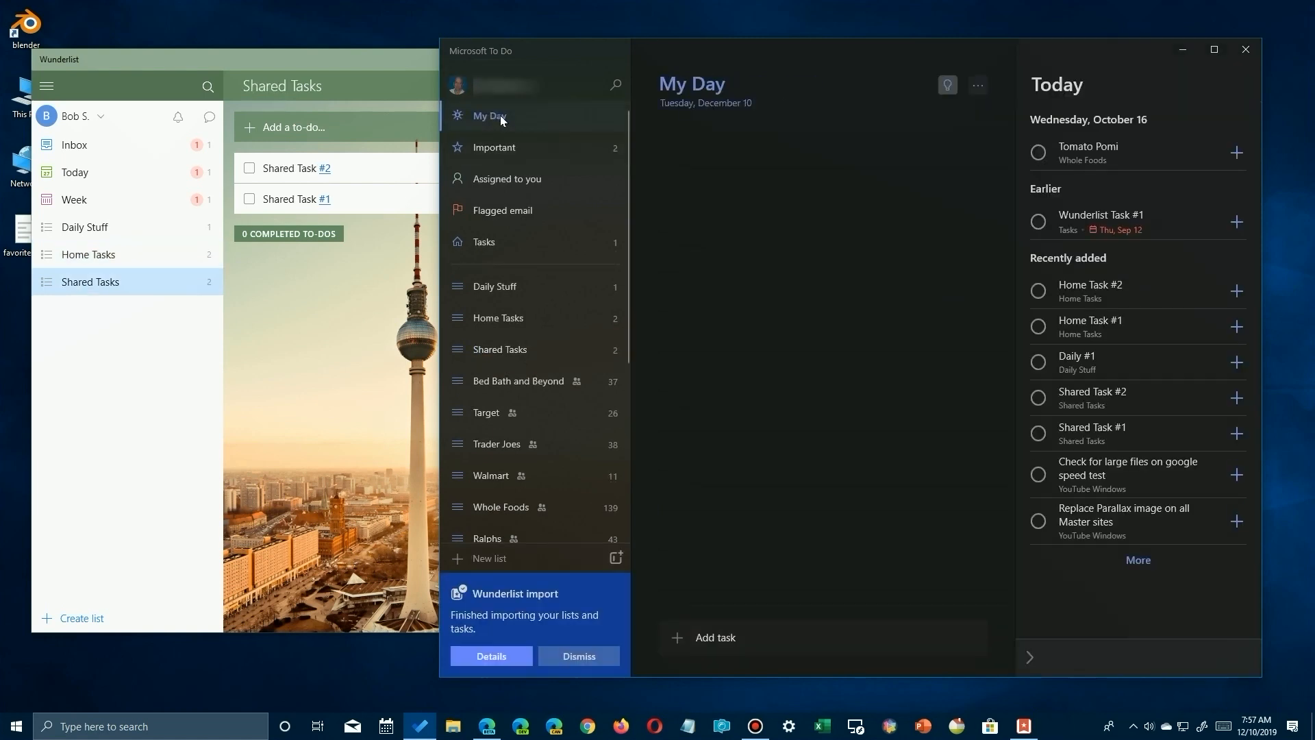
mouse_move(1130, 237)
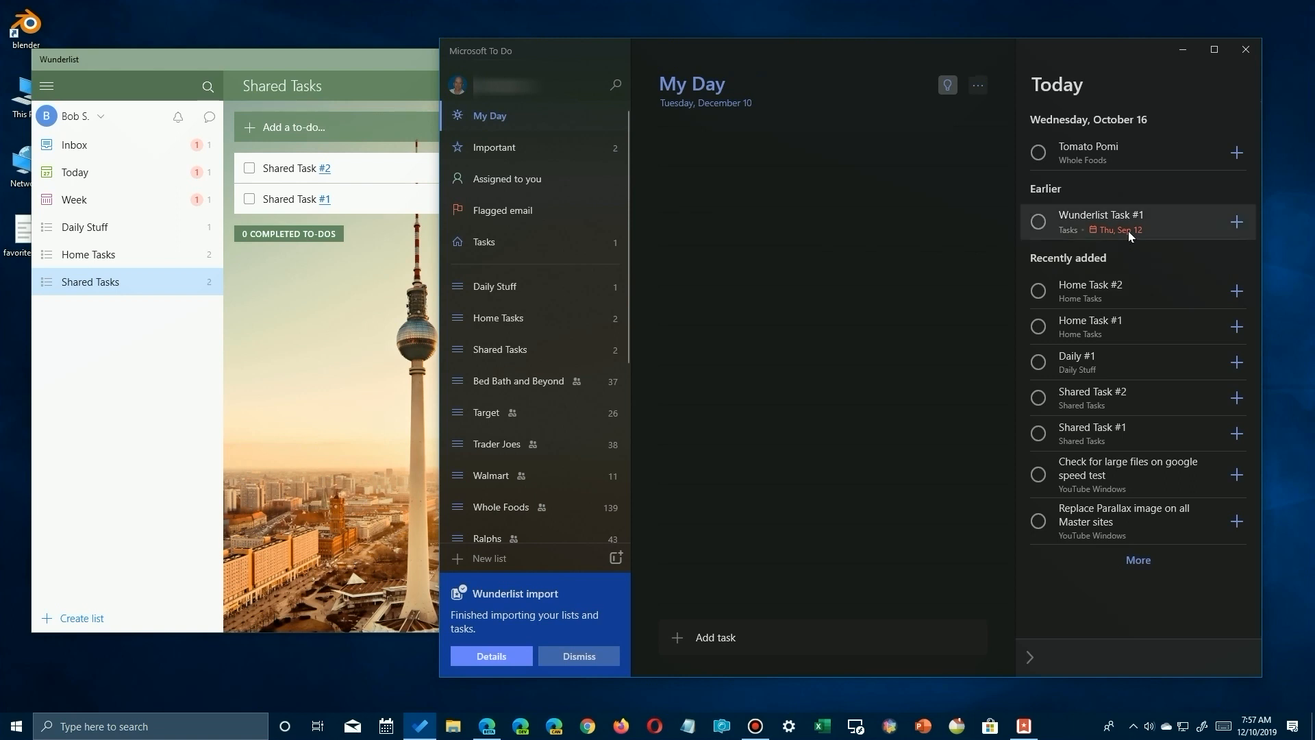
mouse_move(1091, 238)
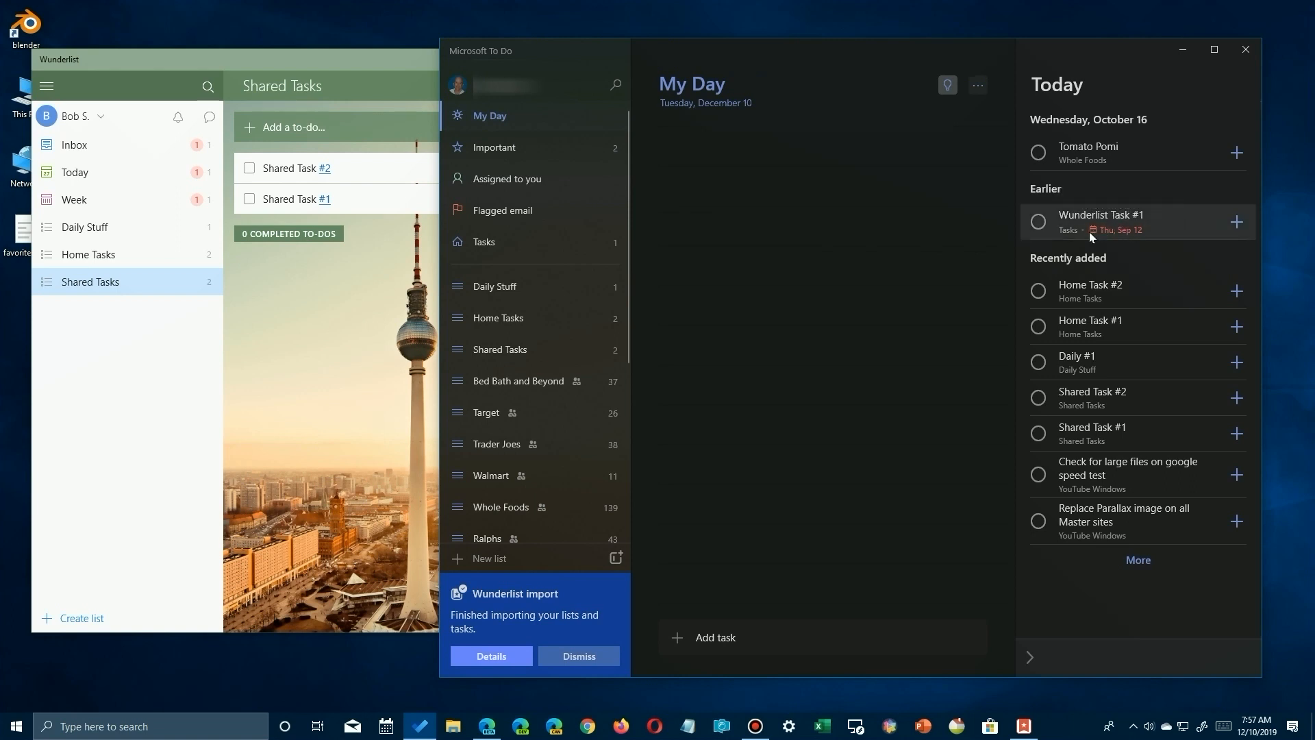
mouse_move(1142, 234)
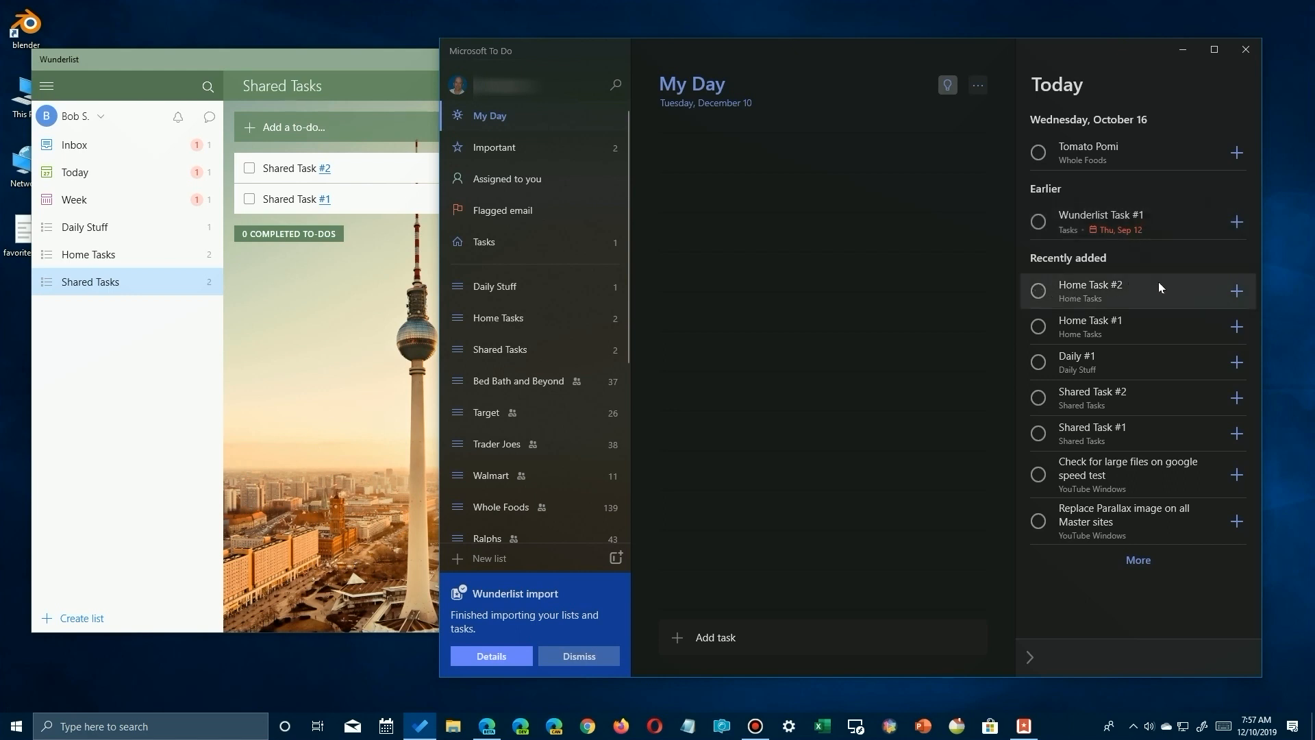
mouse_move(1098, 353)
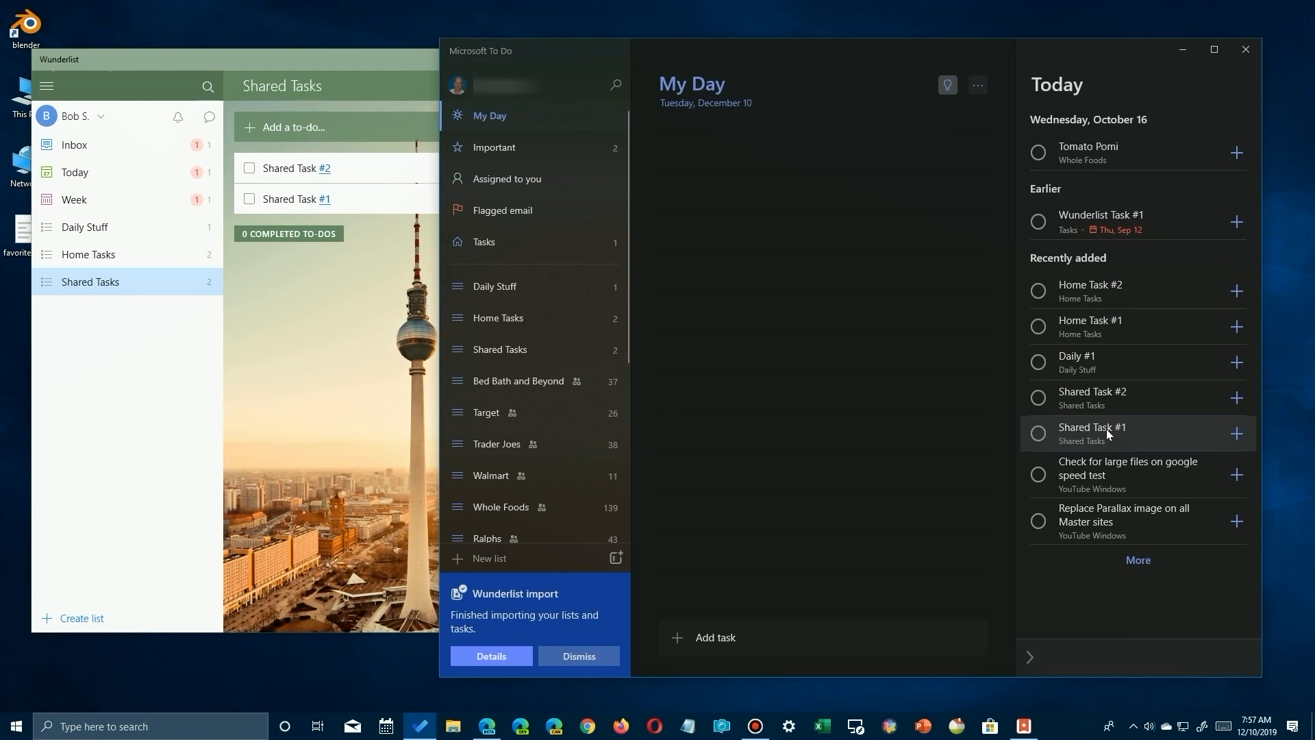
mouse_move(524, 287)
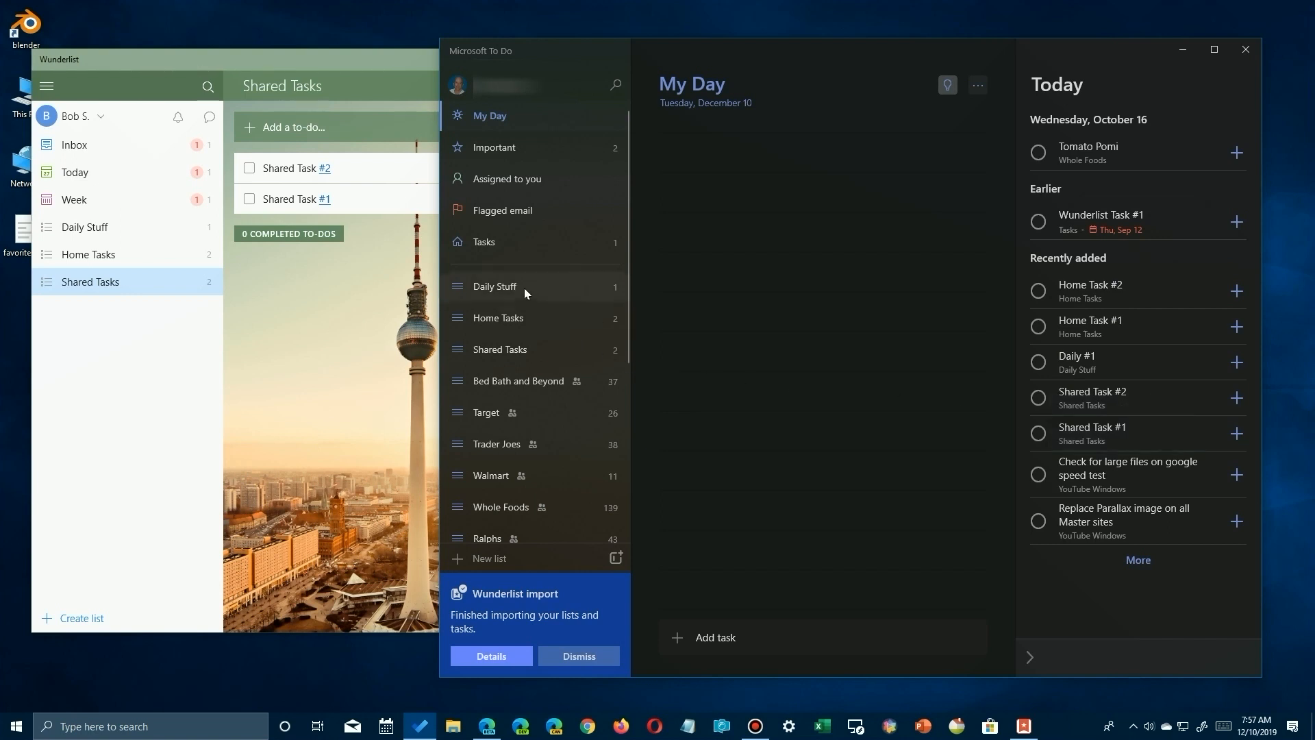
mouse_move(509, 310)
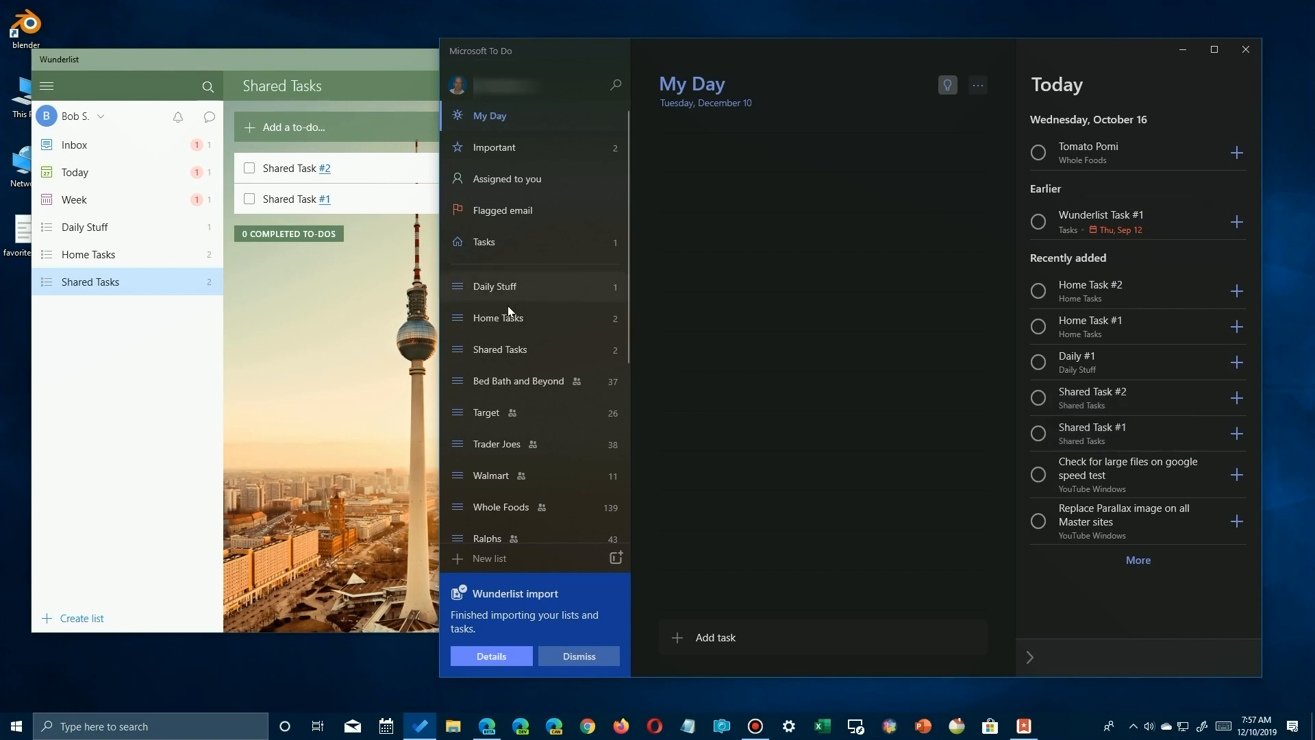
View the imported Home Tasks and Shared Tasks lists, each with two tasks
left_click(508, 318)
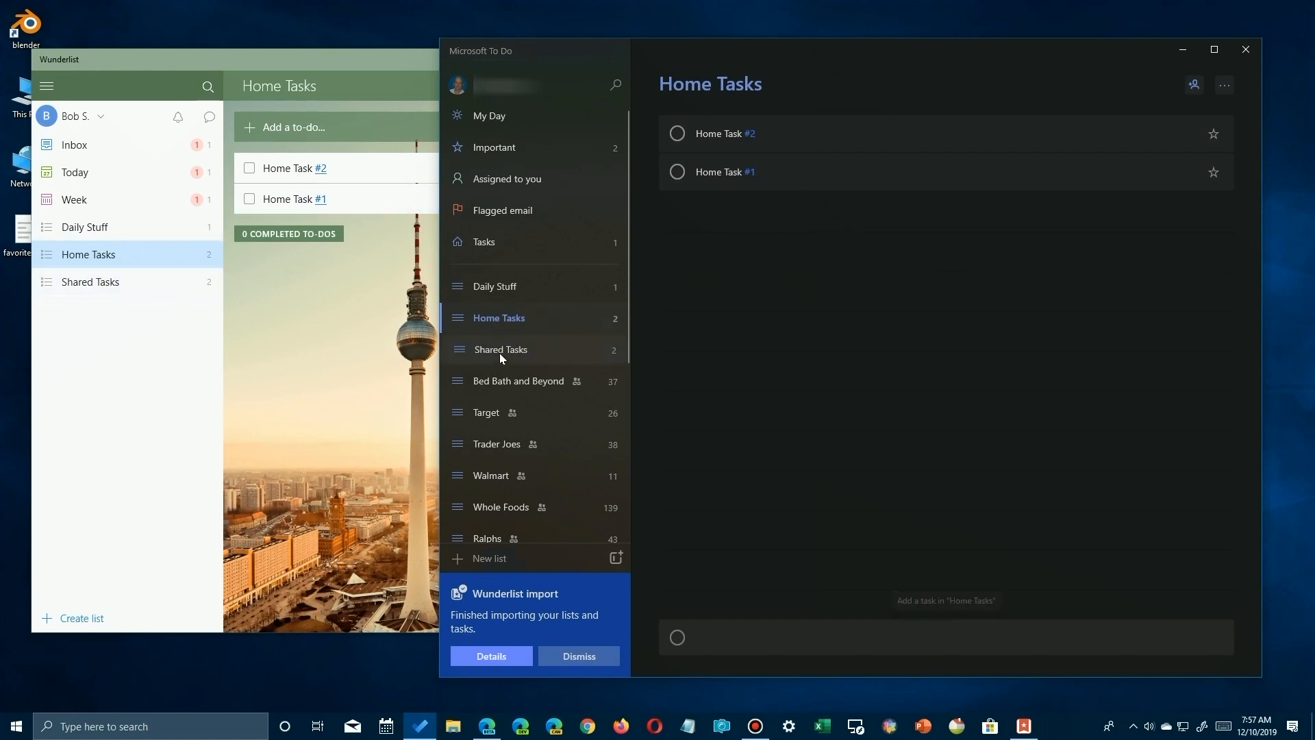
left_click(500, 350)
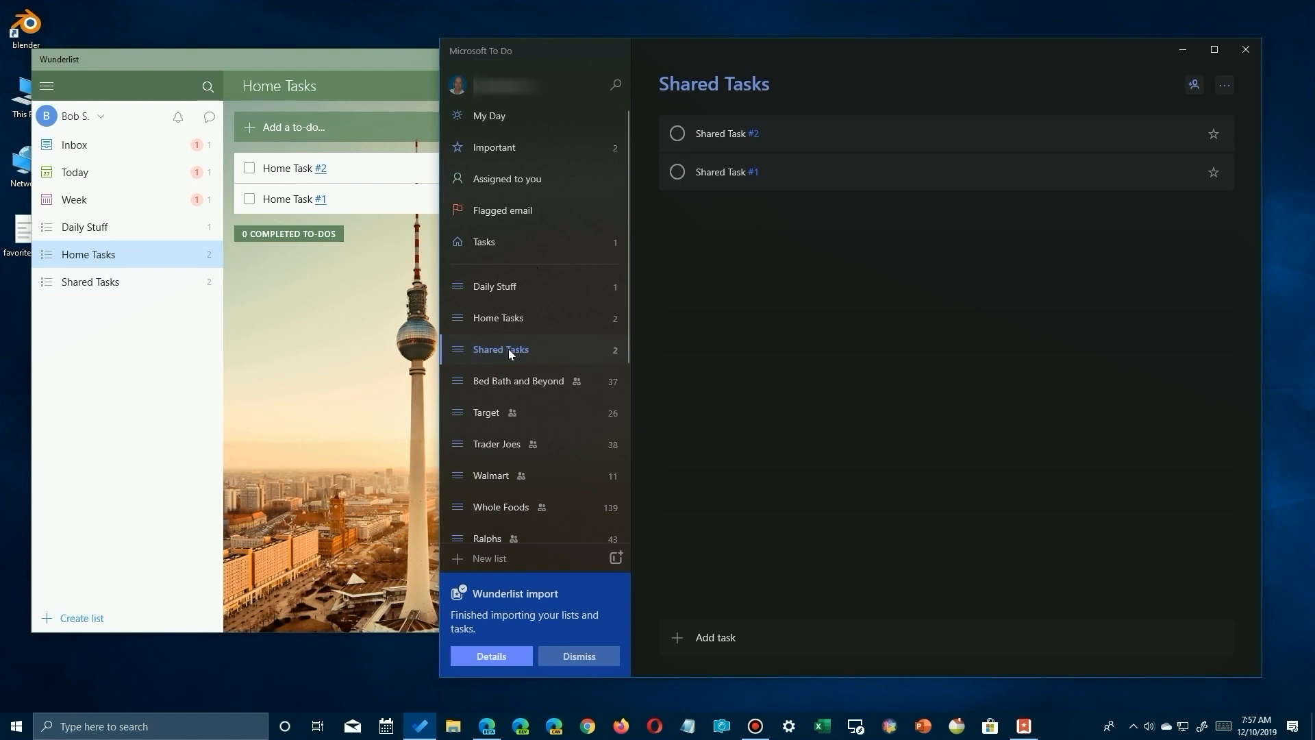
mouse_move(556, 444)
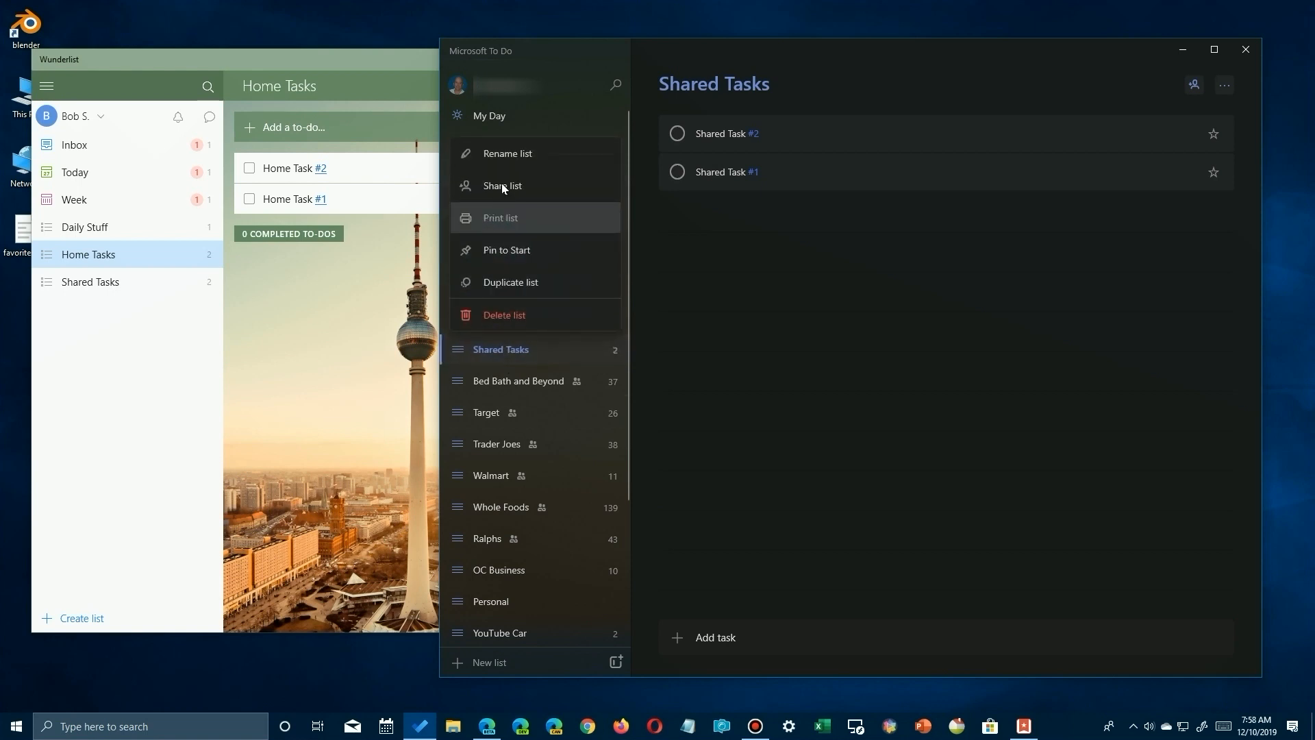
left_click(502, 186)
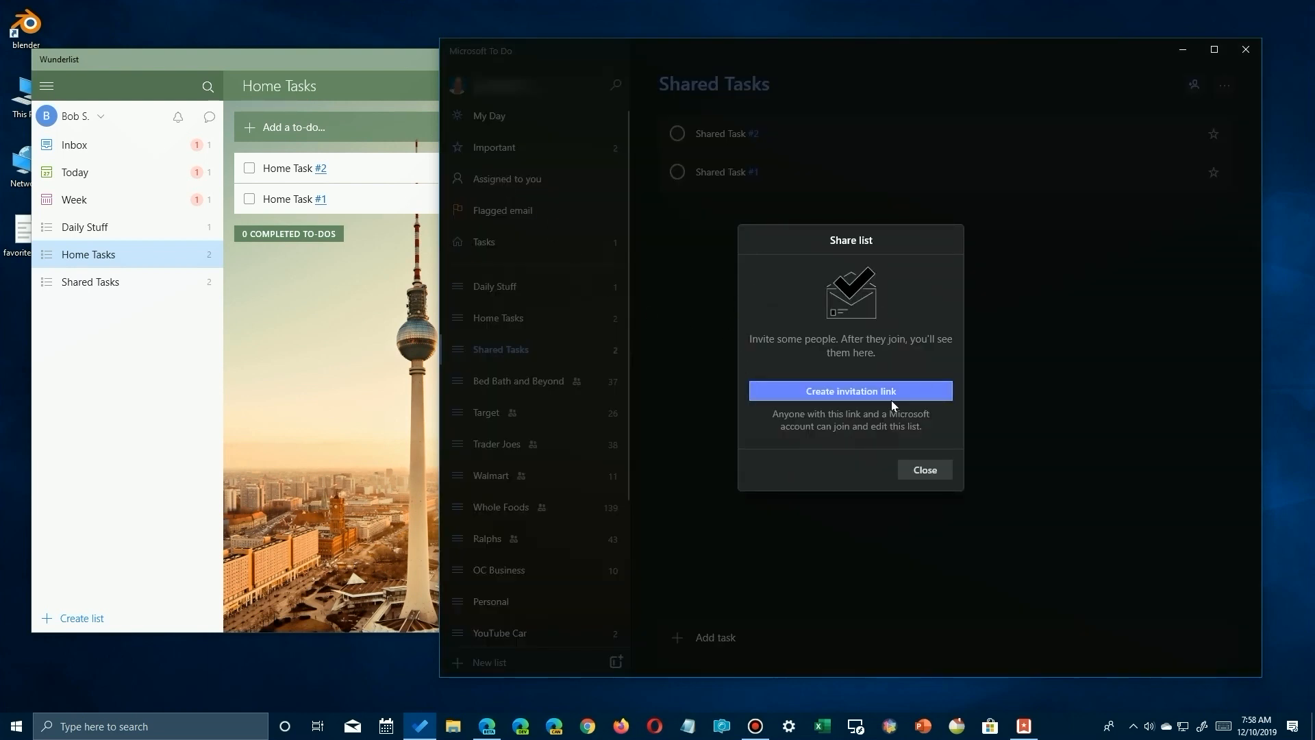
mouse_move(868, 398)
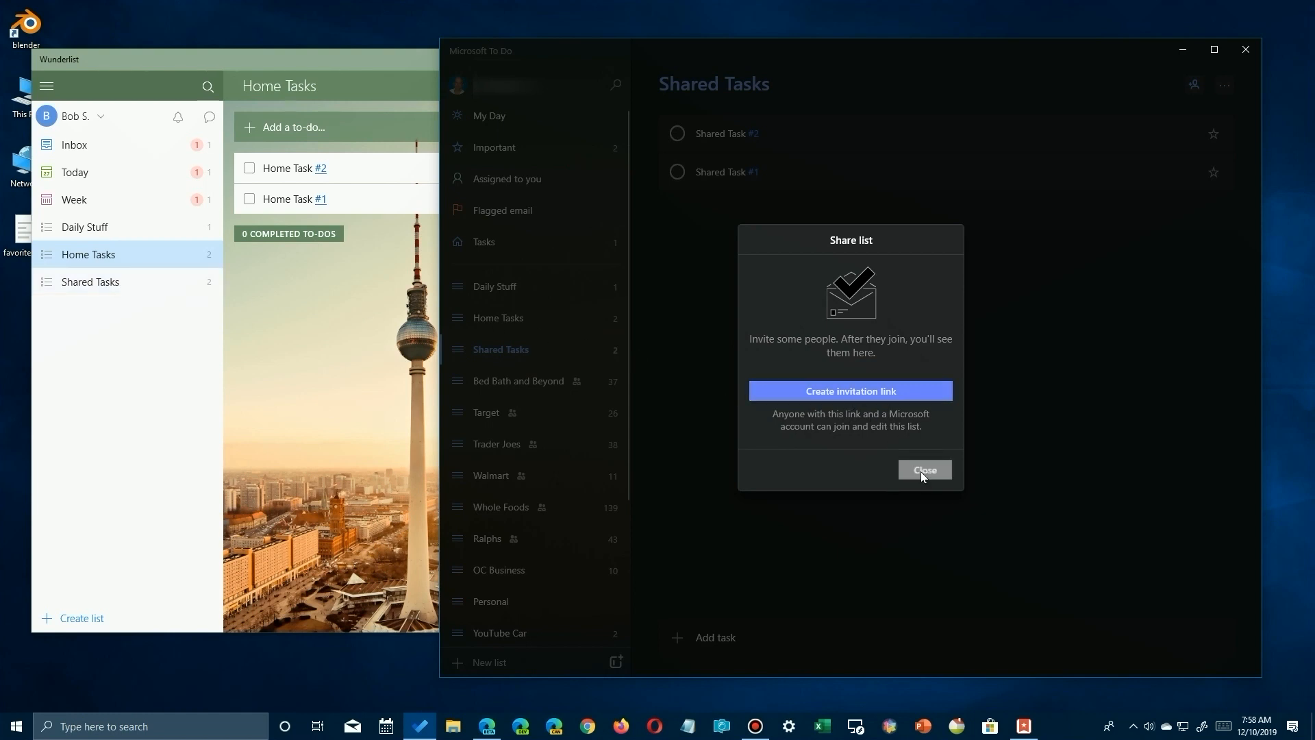
left_click(925, 469)
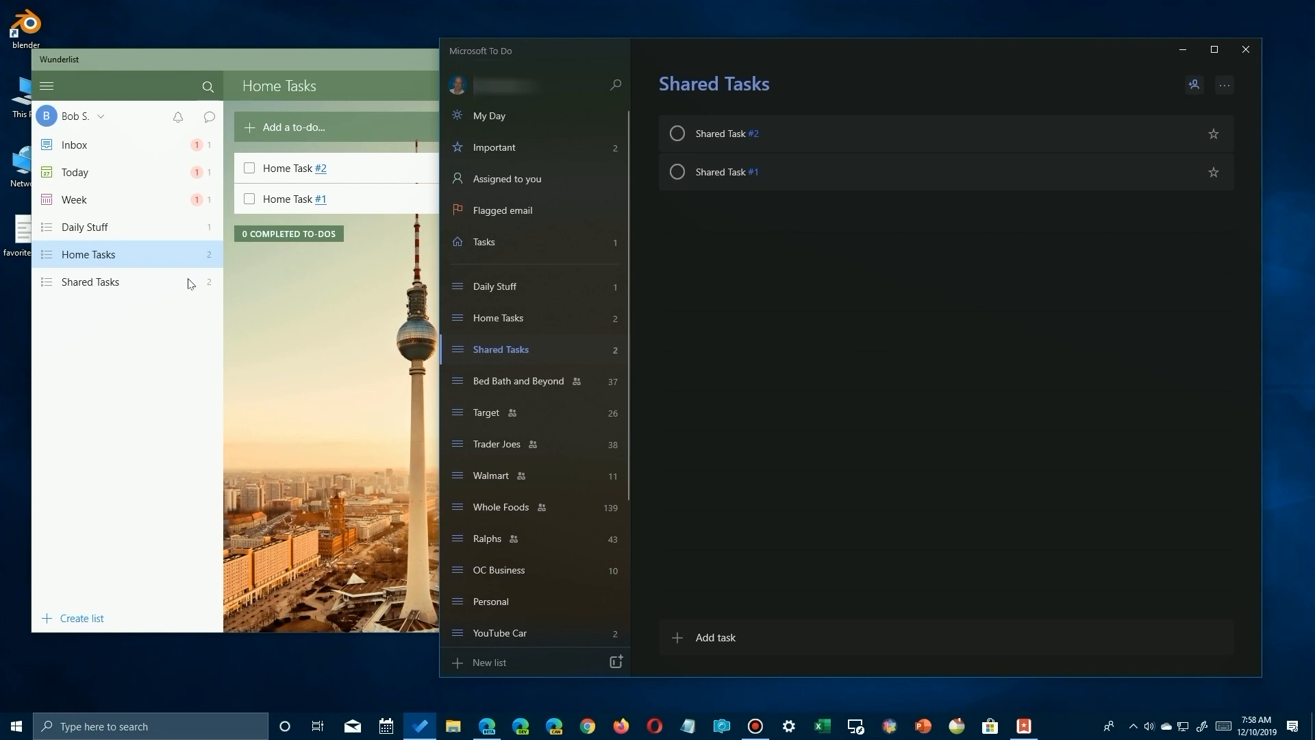
Review the Shared Tasks list members in Wunderlist and cancel without changes
right_click(89, 281)
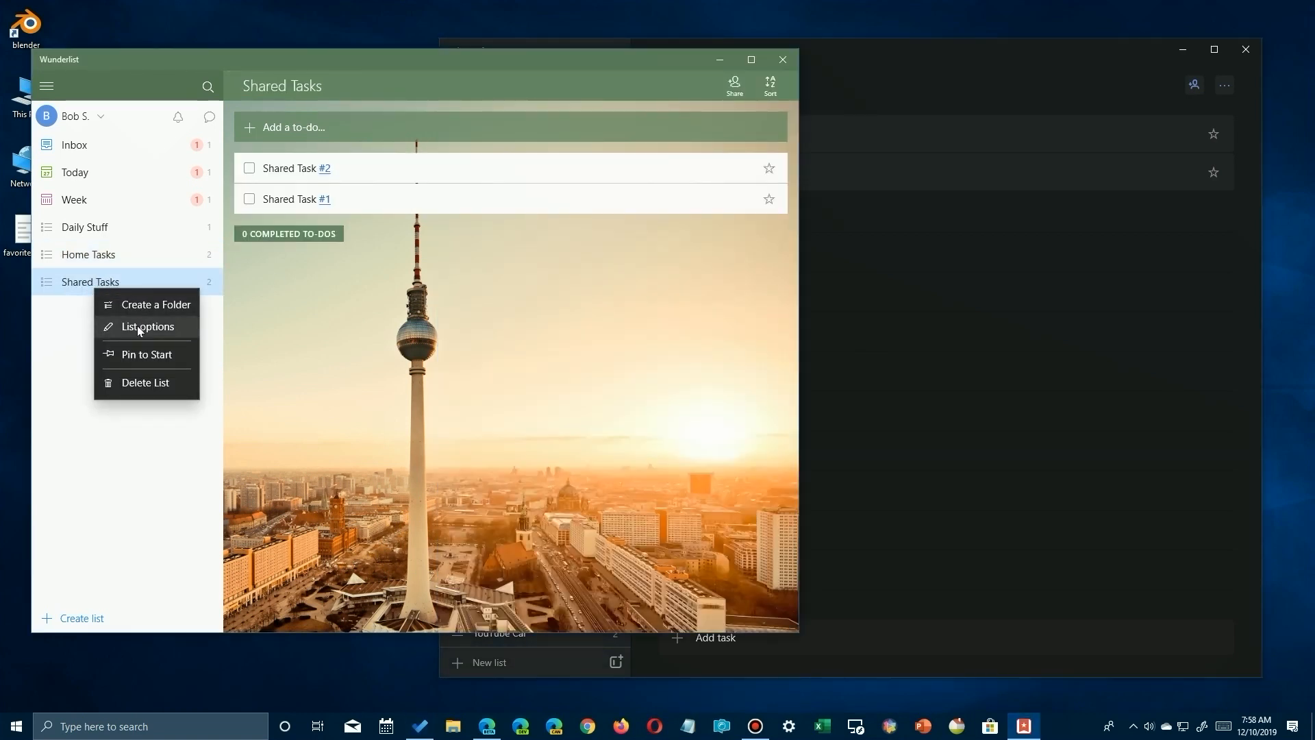
left_click(147, 327)
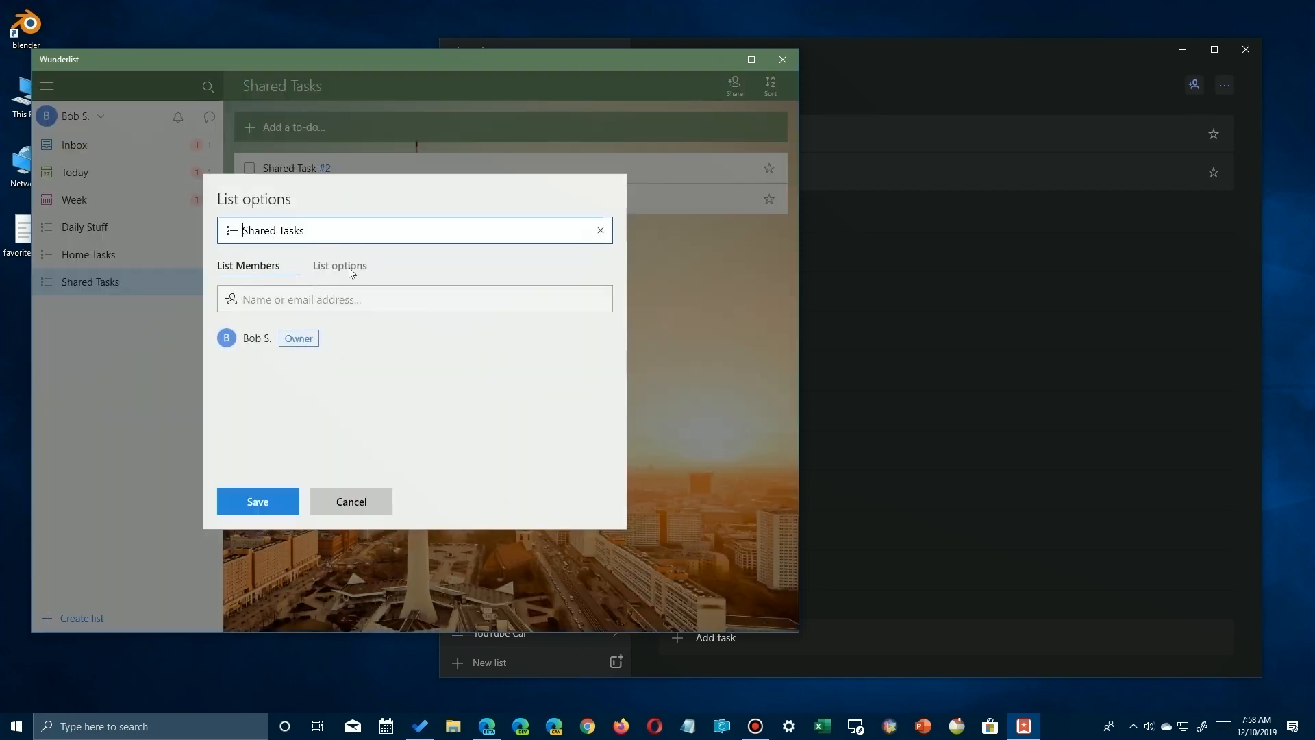
mouse_move(289, 301)
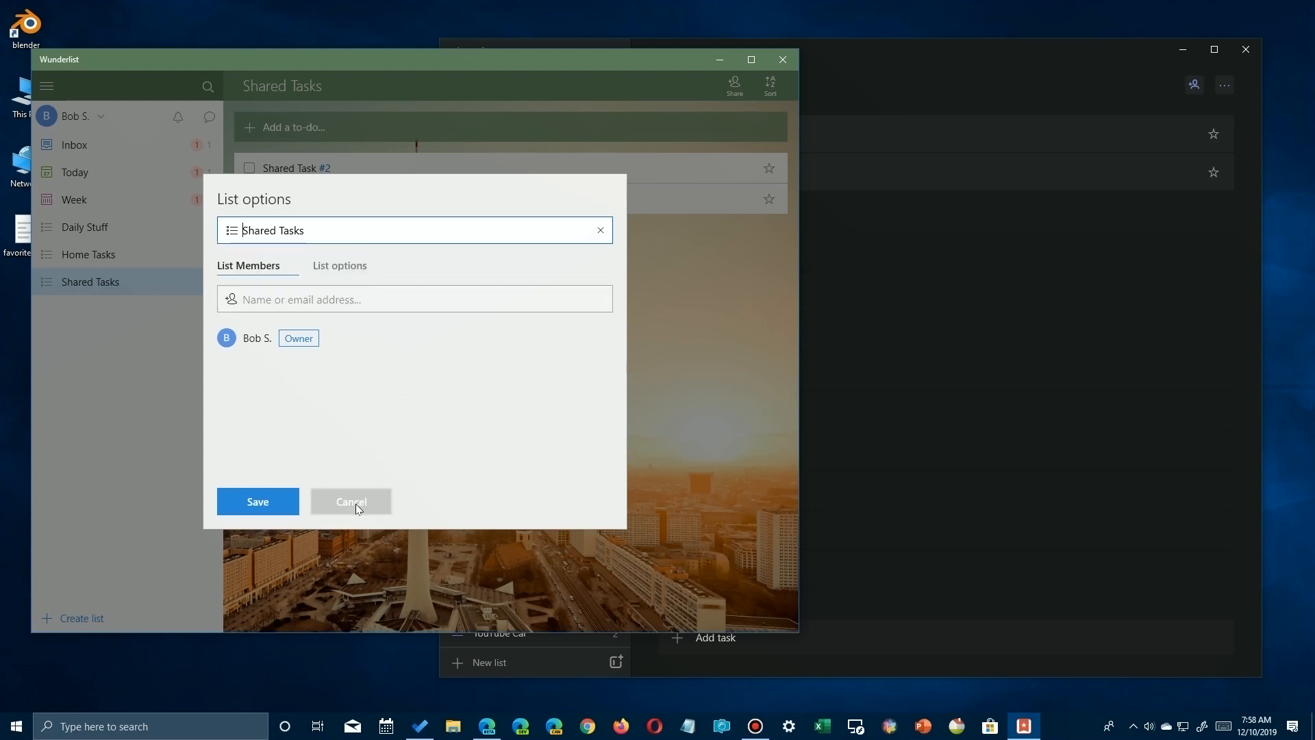
left_click(351, 501)
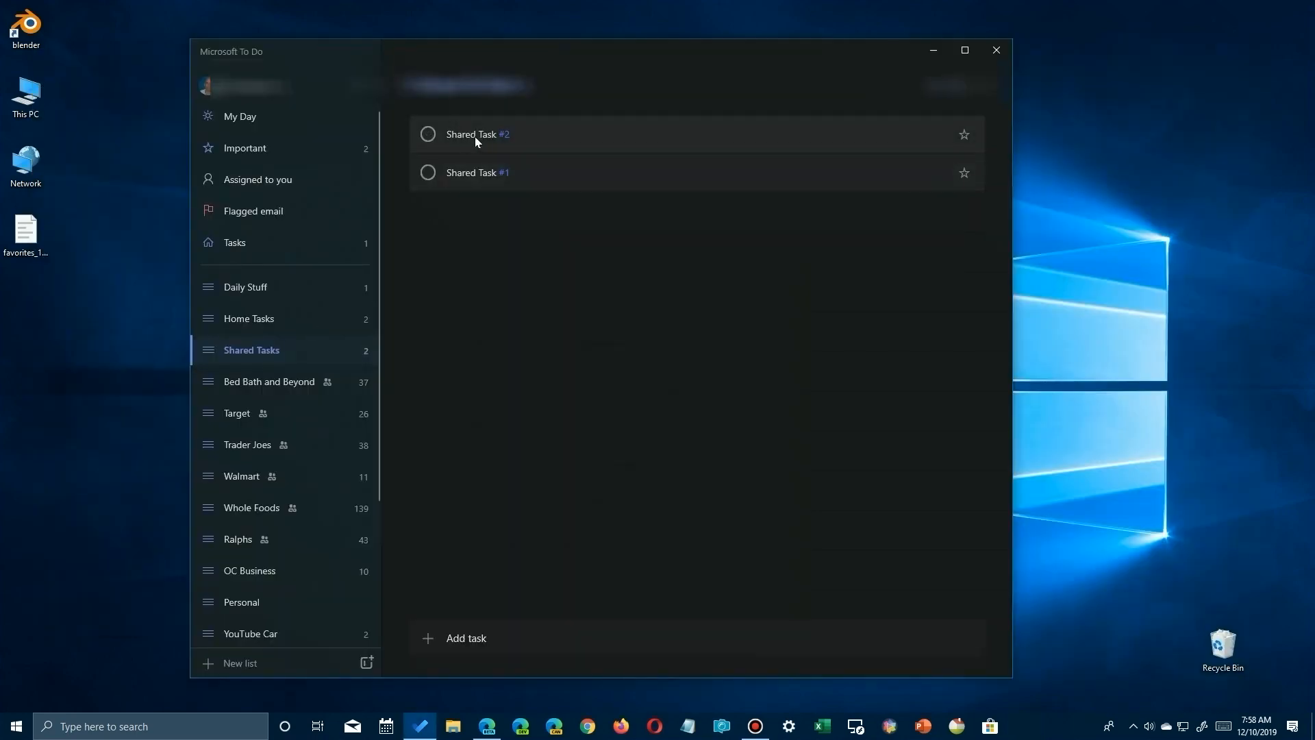
mouse_move(250, 574)
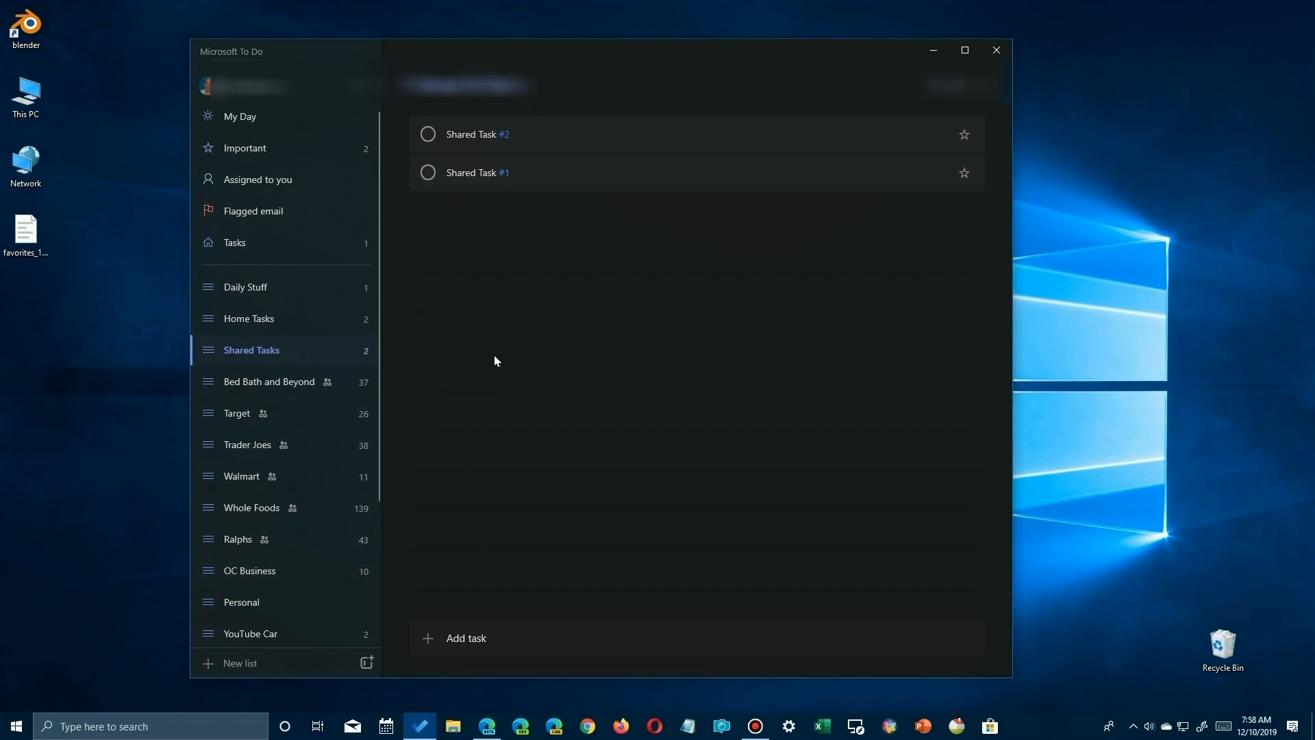
View the empty Personal list, then the Home Tasks list with two tasks
left_click(241, 602)
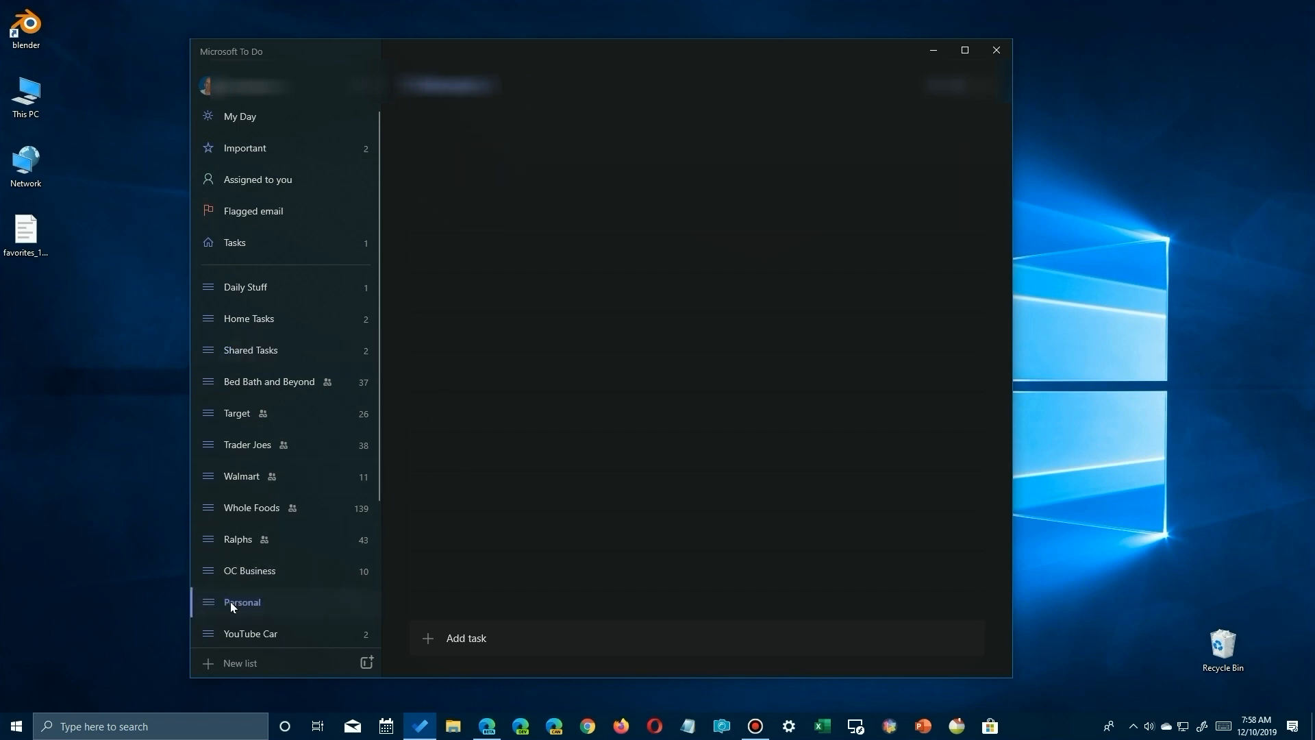
left_click(249, 319)
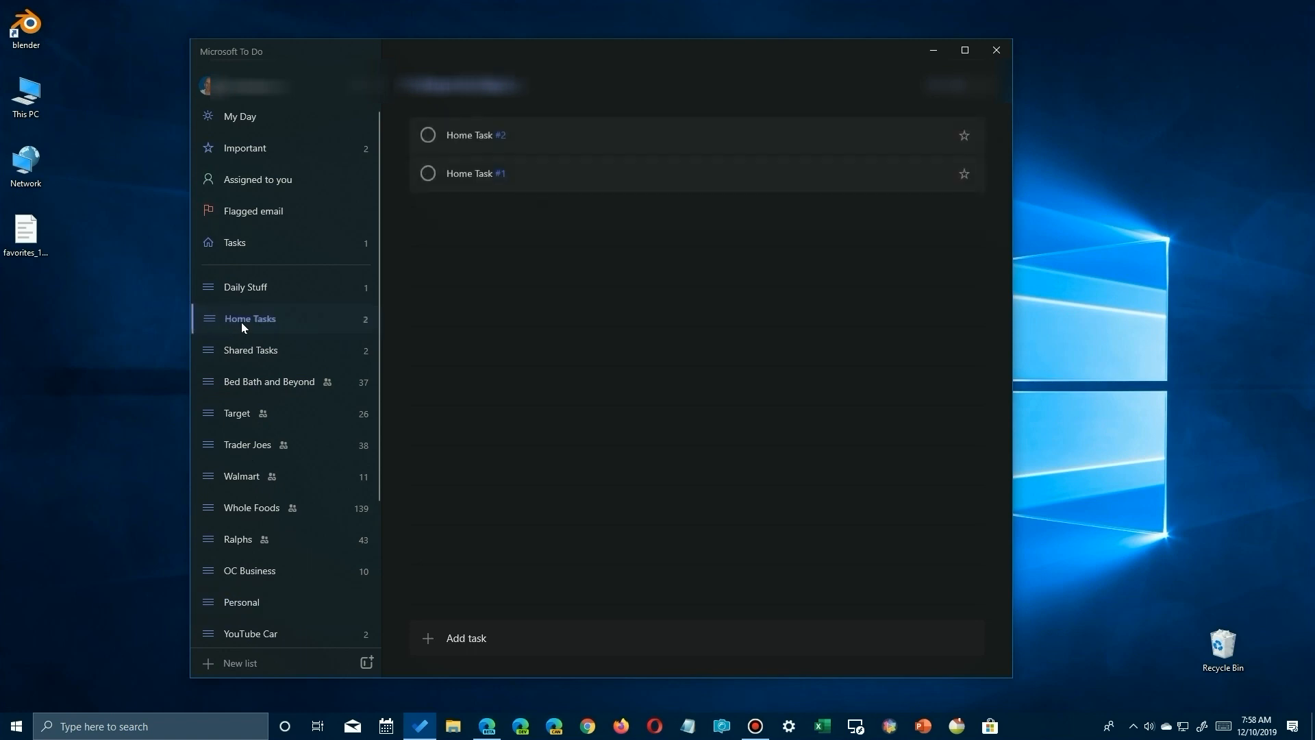
mouse_move(327, 414)
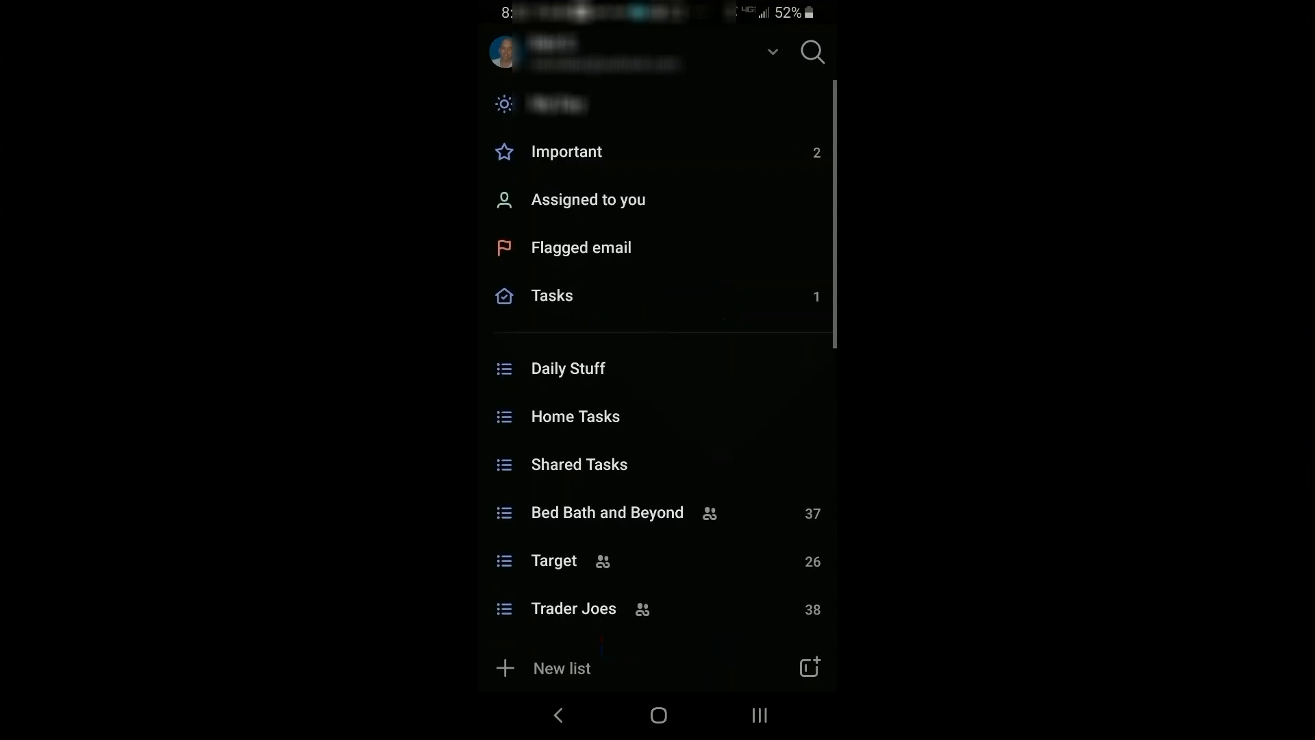
On the phone, open Shared Tasks showing Shared Task #1 and #2
scroll("down", 3)
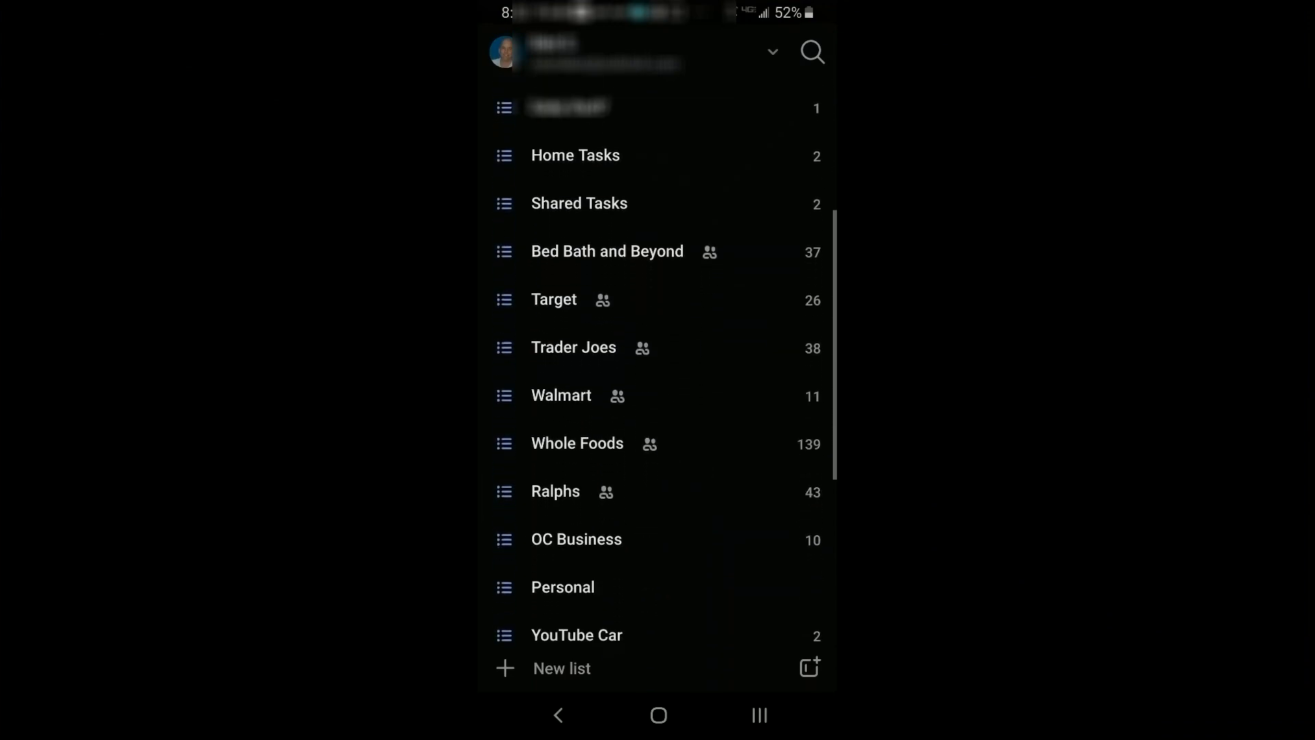
scroll("down", 3)
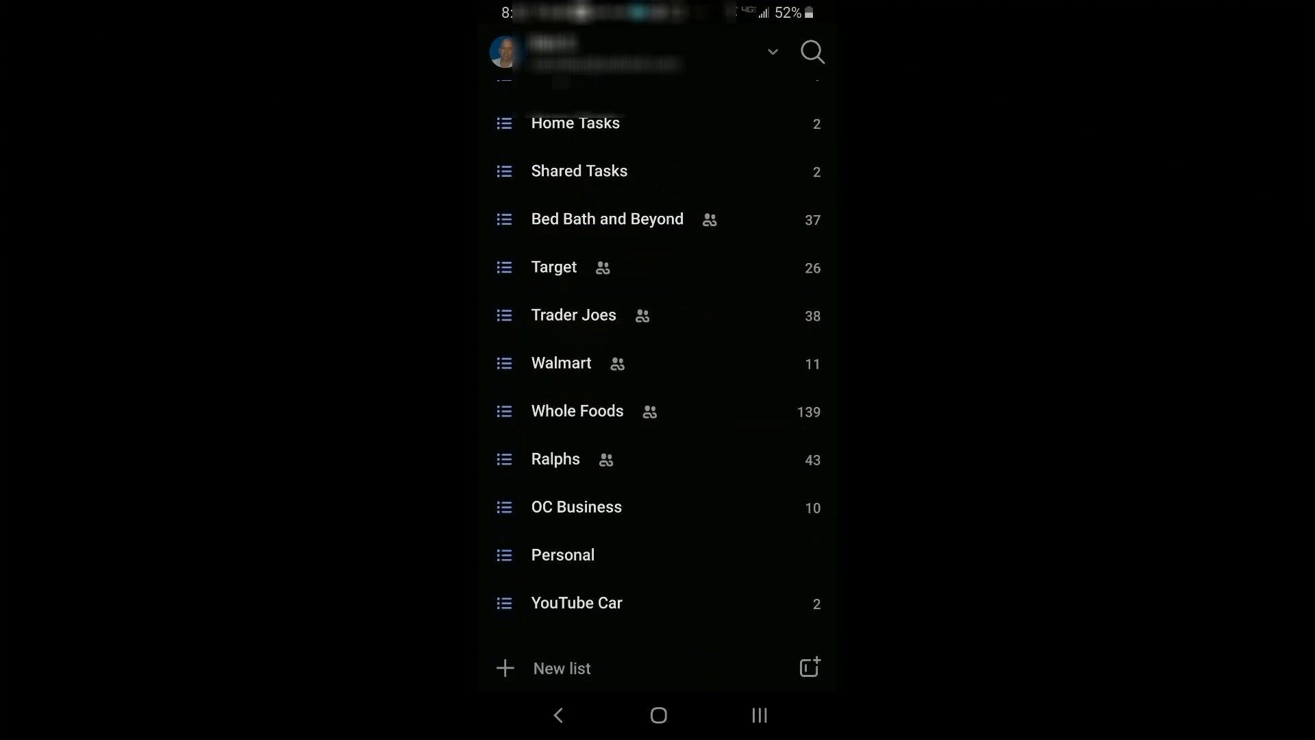
scroll("down", 3)
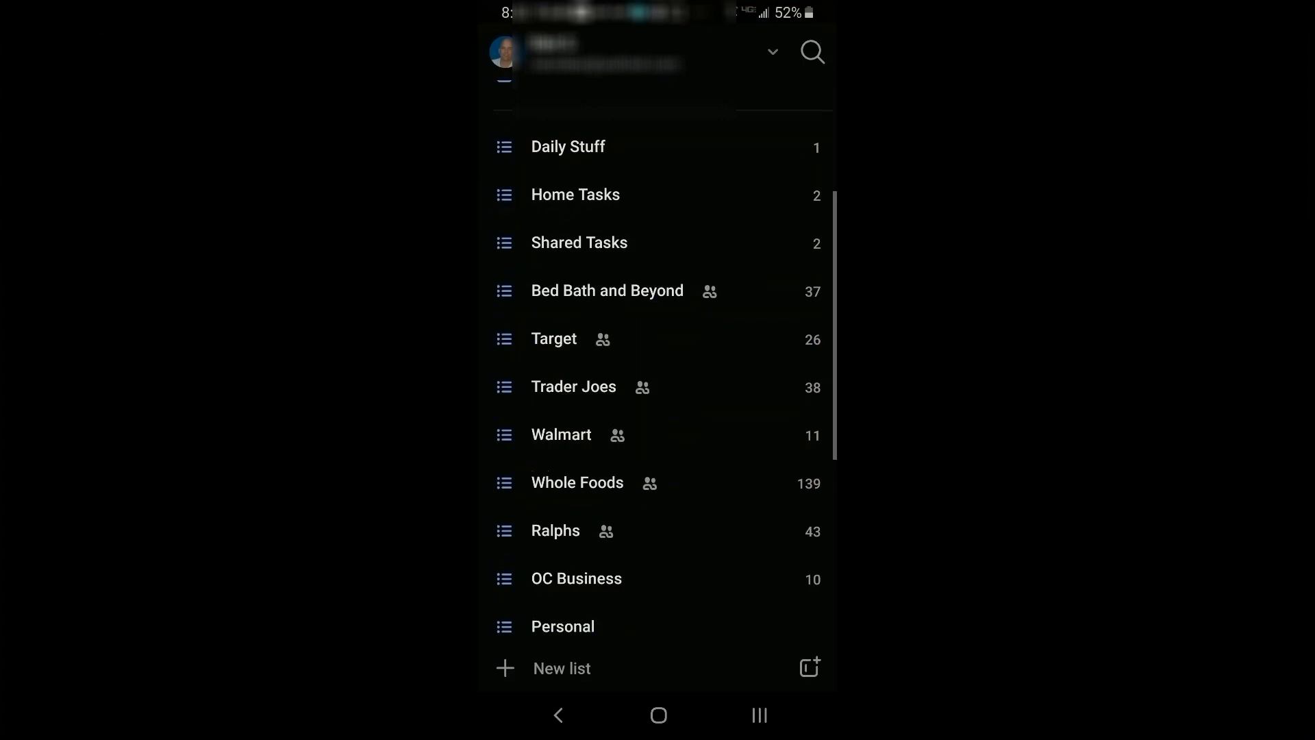
left_click(580, 242)
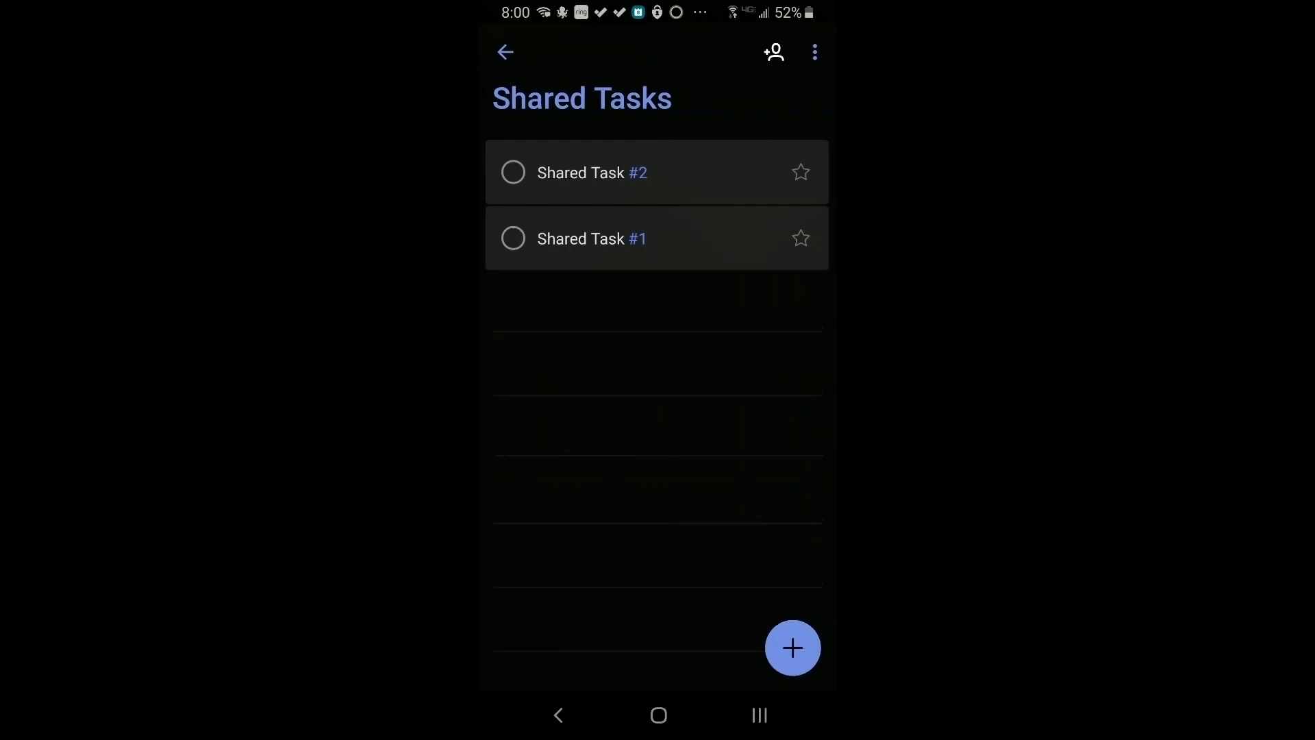